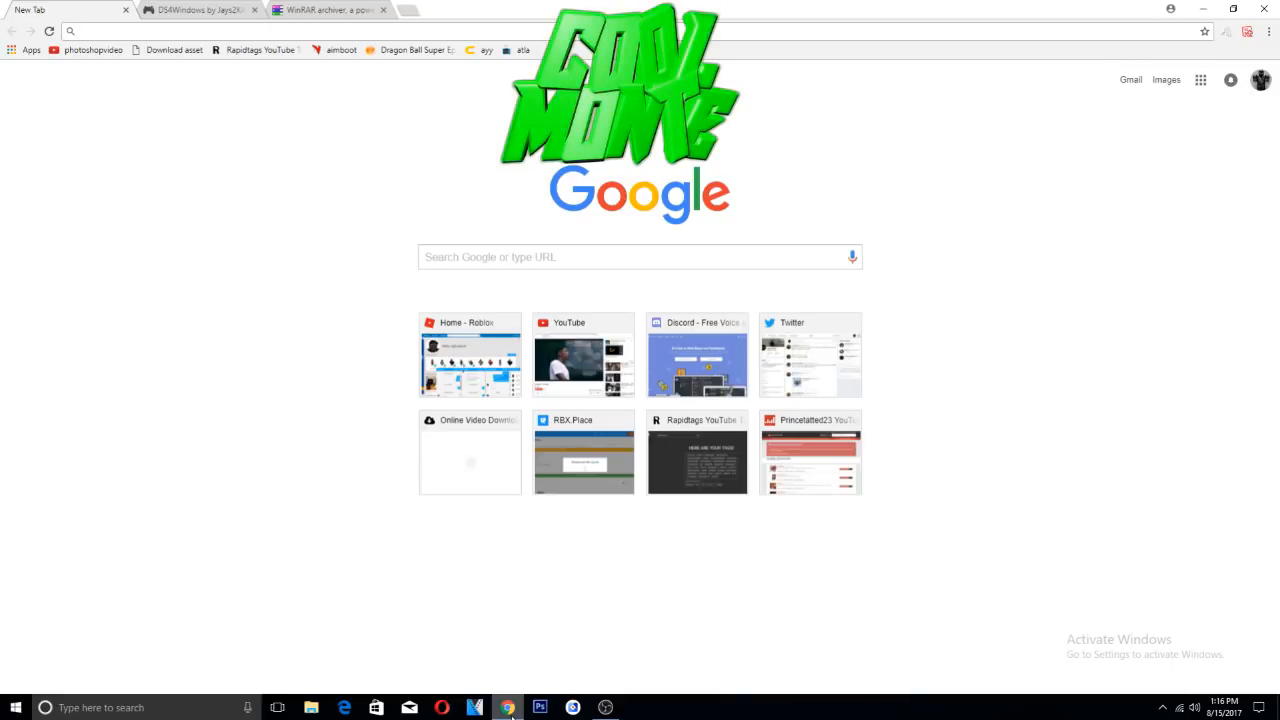
mouse_move(200, 10)
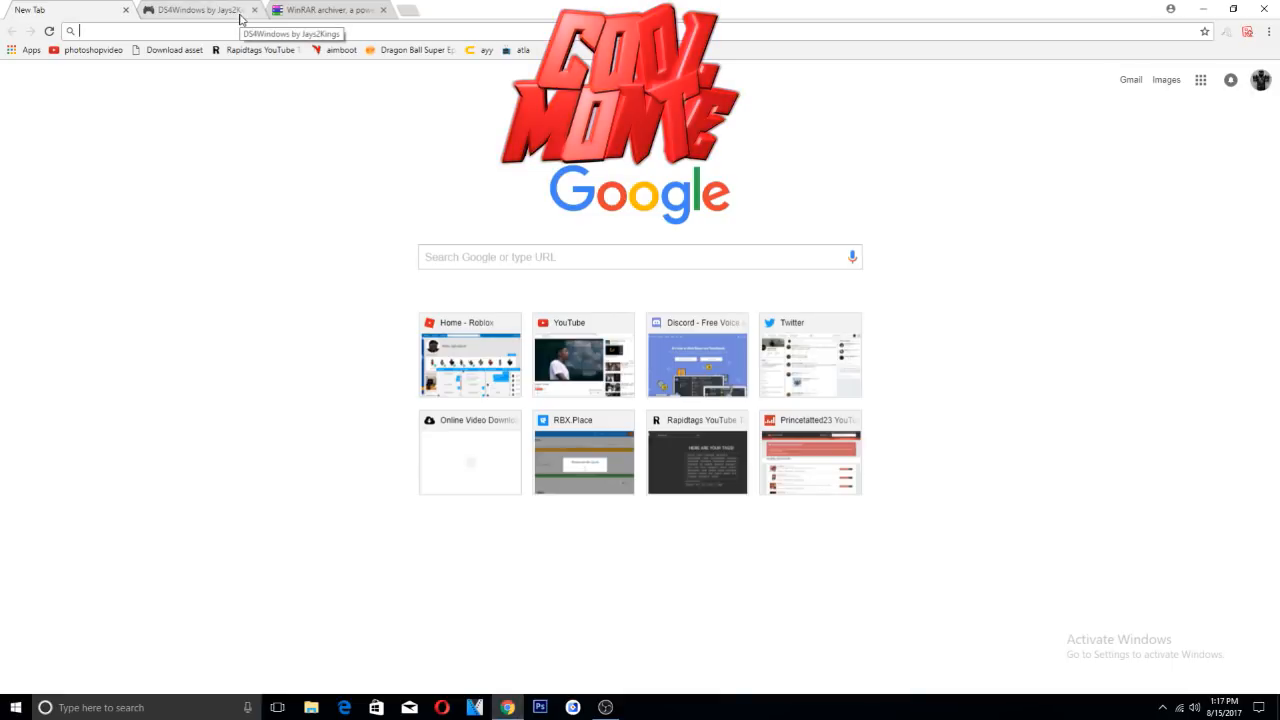
- Check the winrar-x64-550.exe download on rarlab.com, then return to the ds4windows.com homepage
left_click(195, 9)
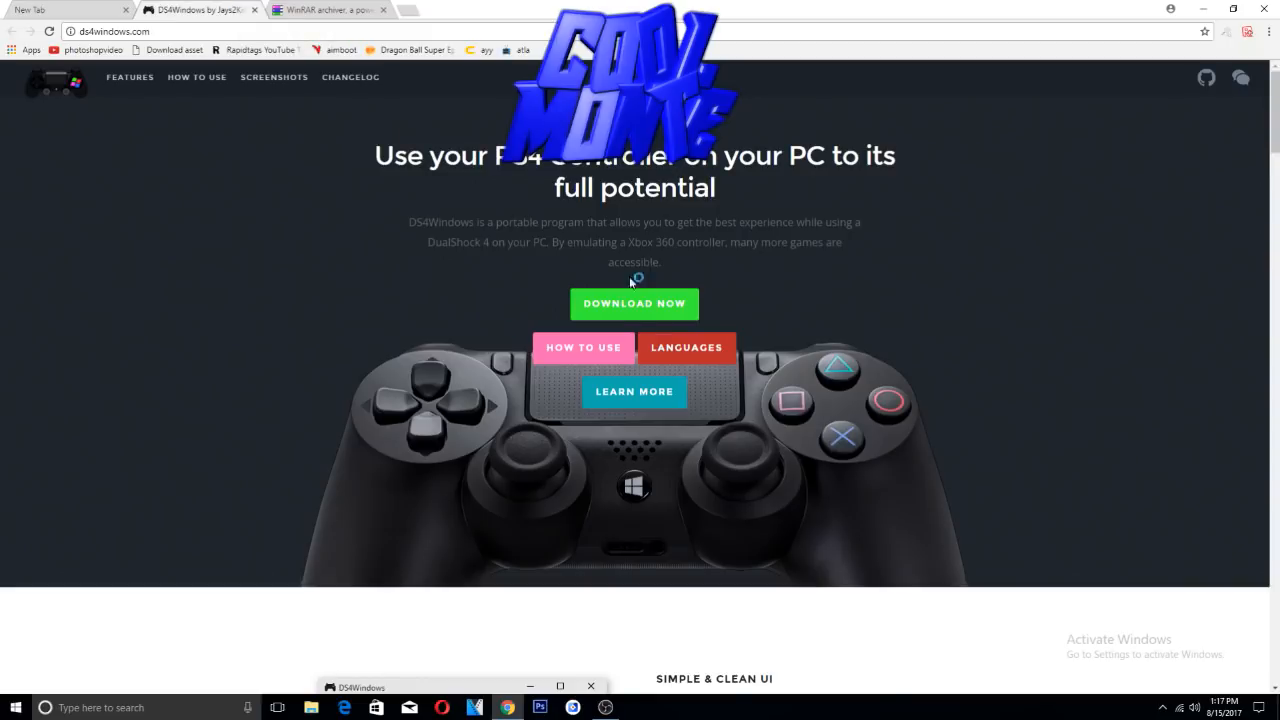
mouse_move(920, 167)
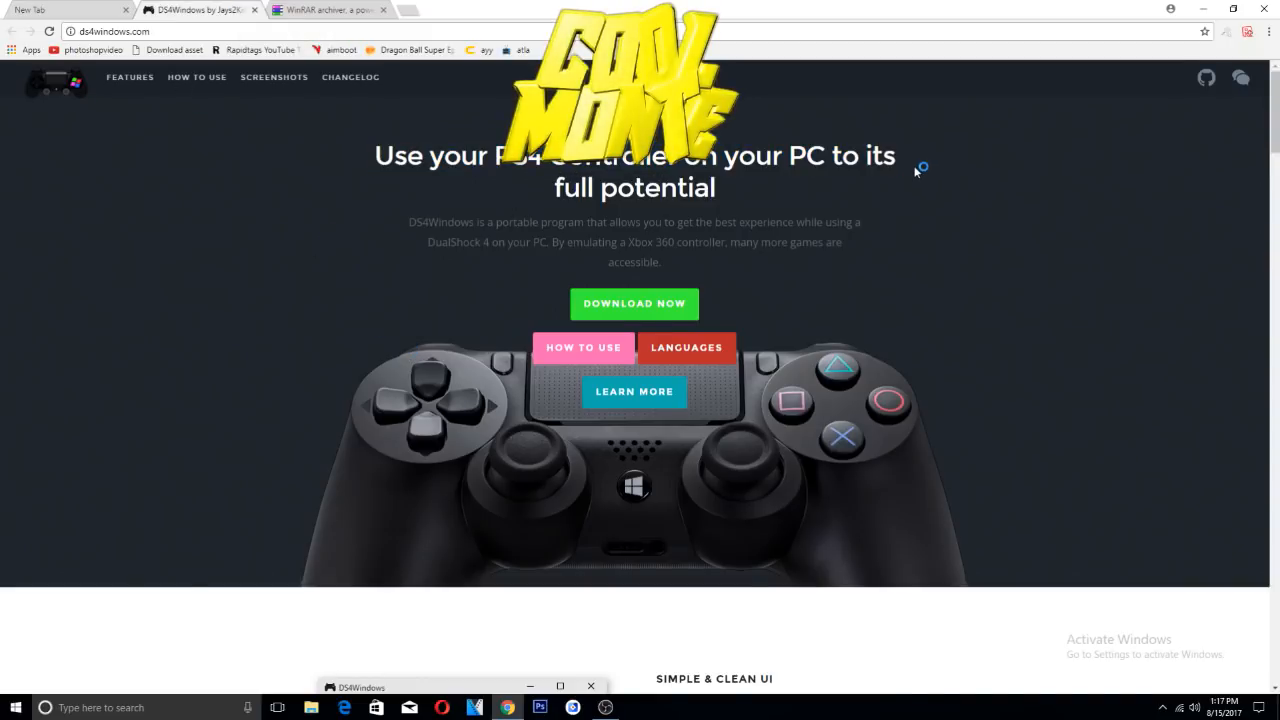
left_click(325, 9)
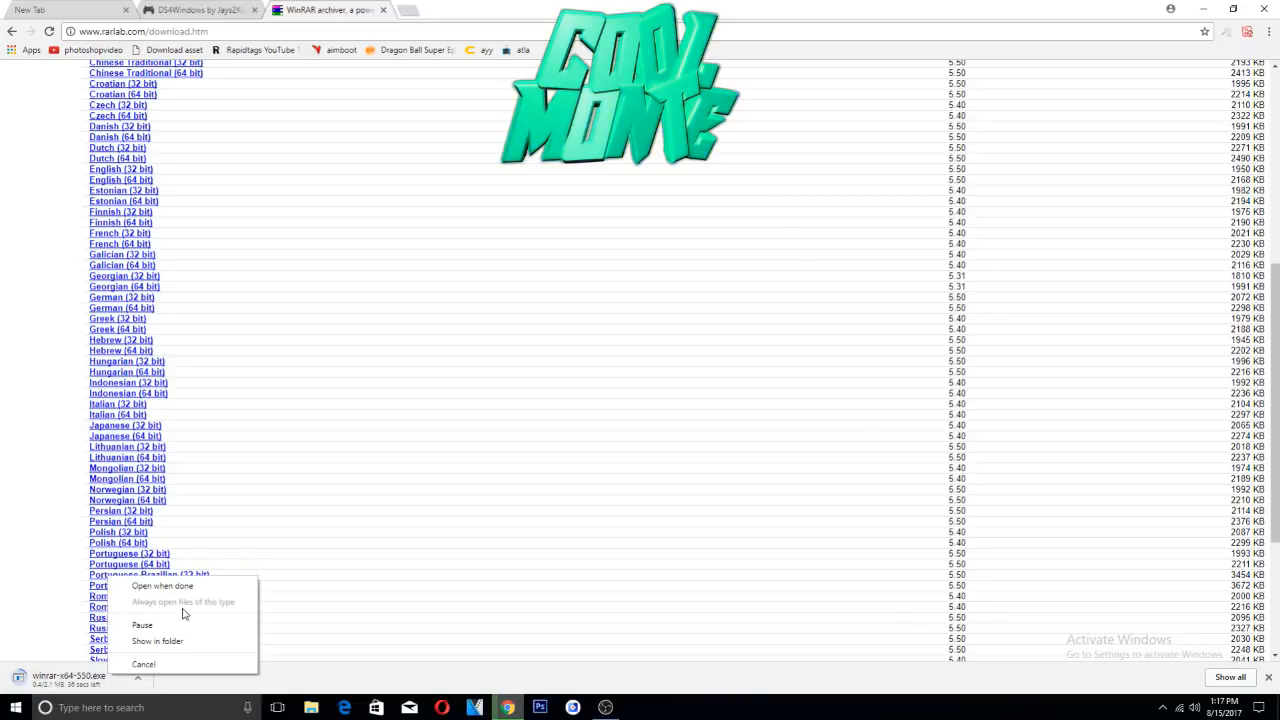
left_click(142, 625)
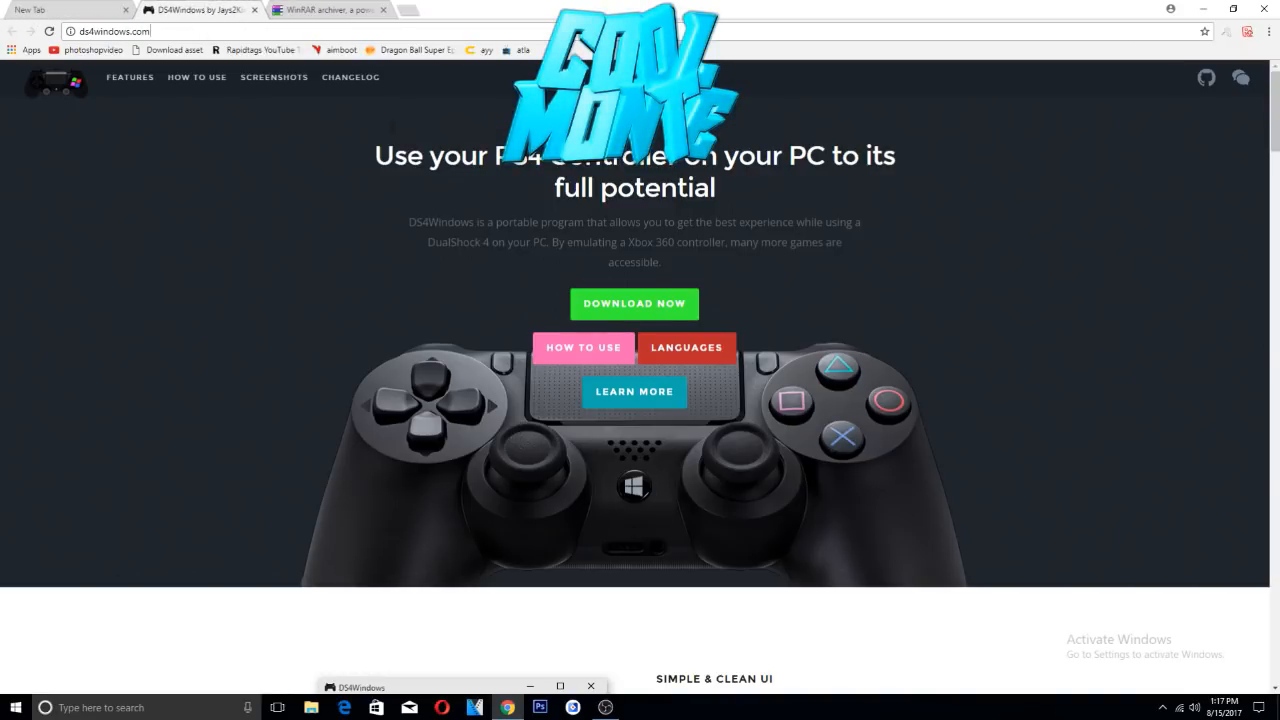
- Download DS4Windows.zip version 1.4.52 from GitHub and reveal it on disk
left_click(634, 303)
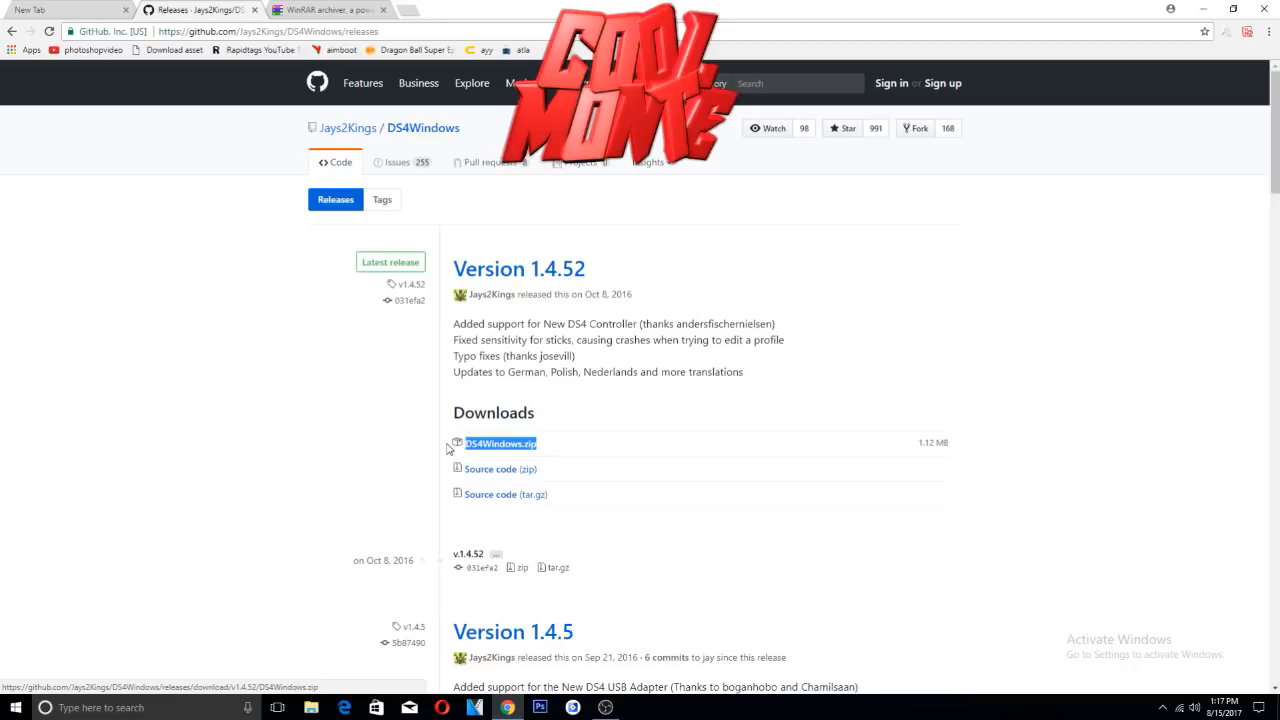
mouse_move(646, 456)
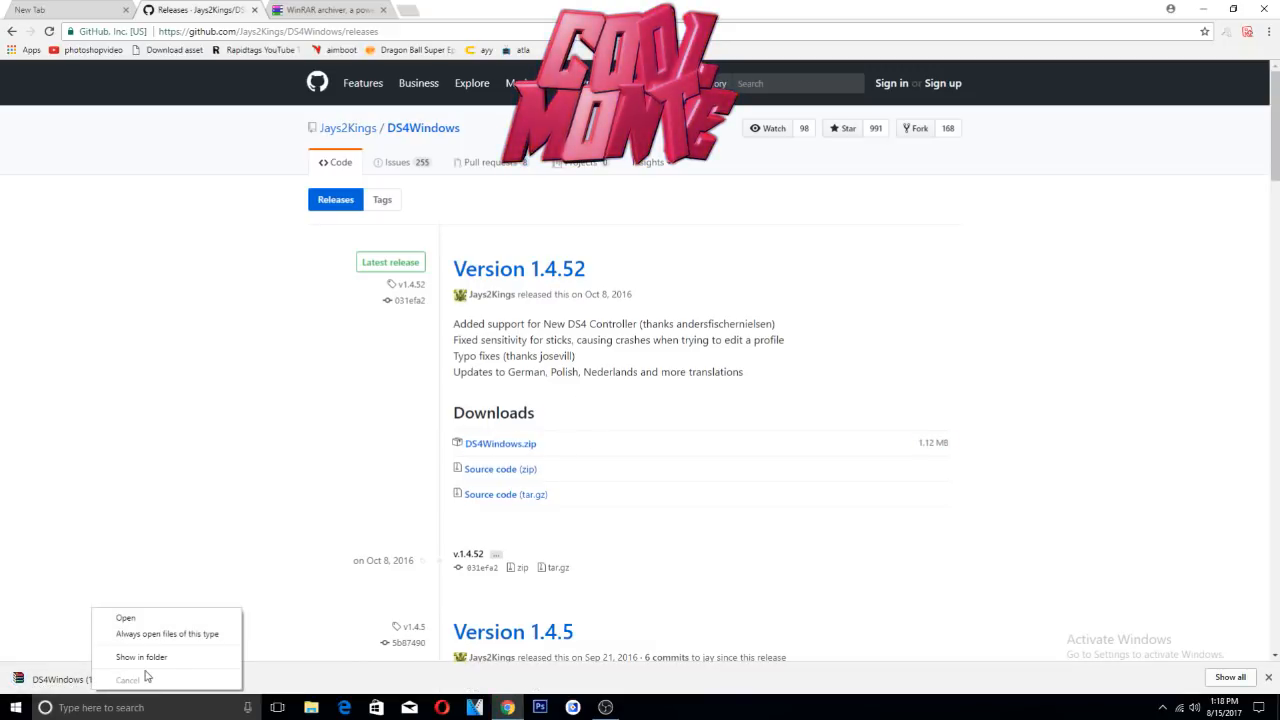
left_click(127, 680)
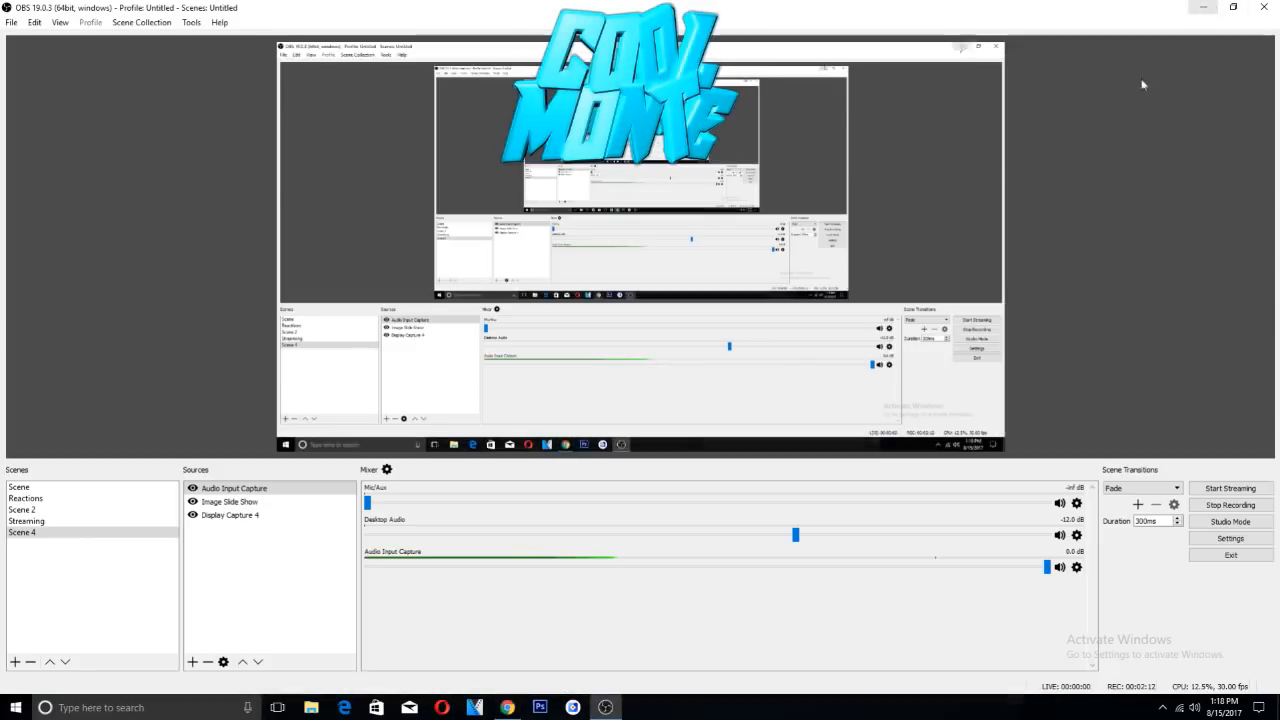
- Extract the DS4Windows zip onto the desktop with Extract Here and select the DS4Windows folder
left_click(1203, 7)
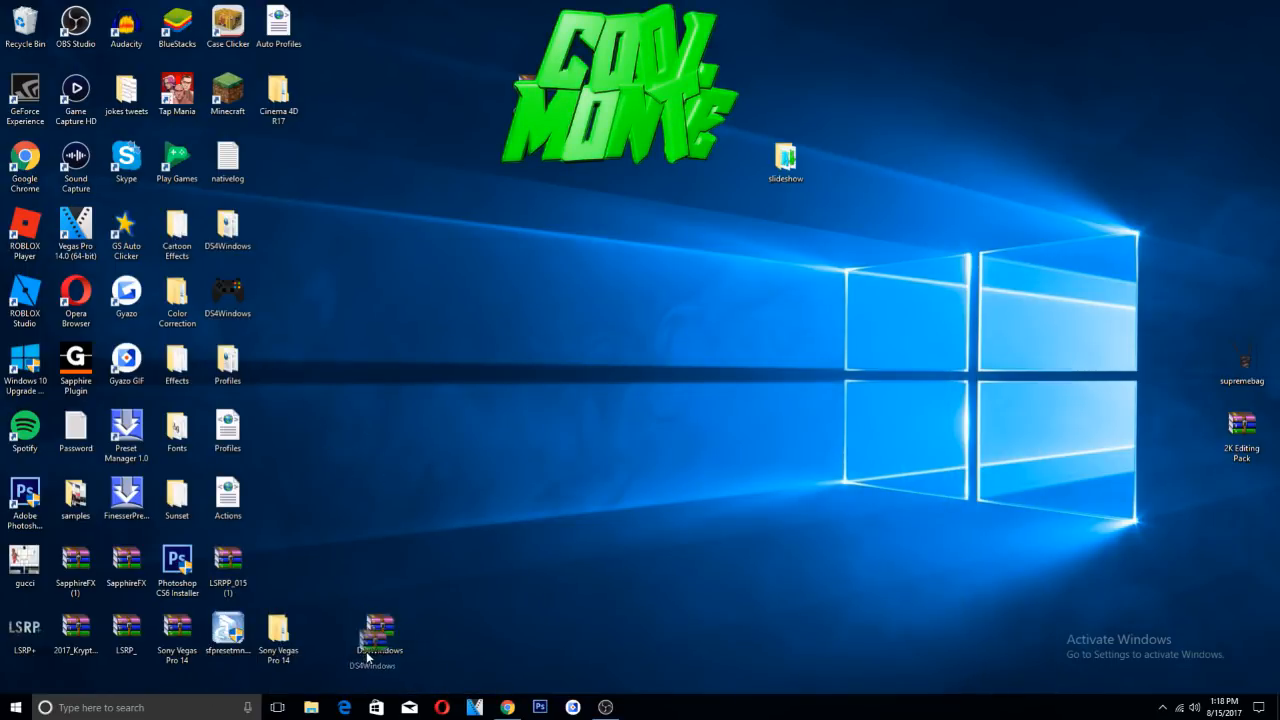
right_click(379, 635)
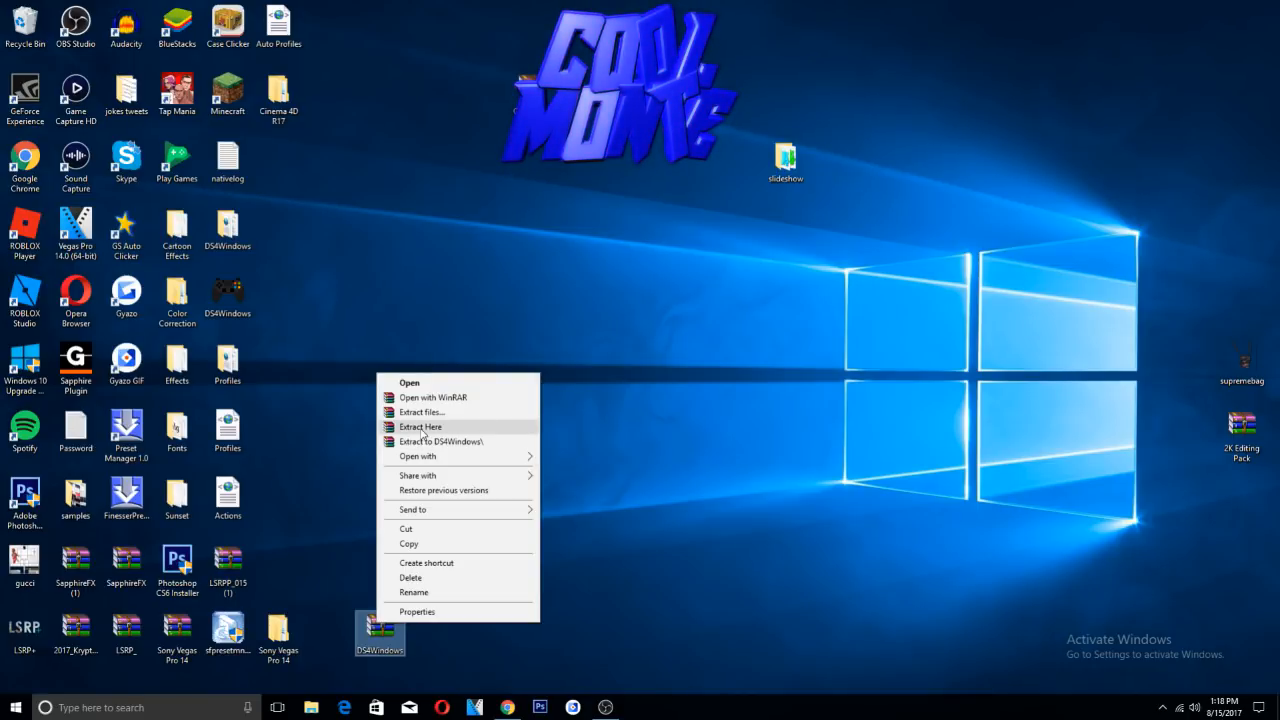
mouse_move(414, 330)
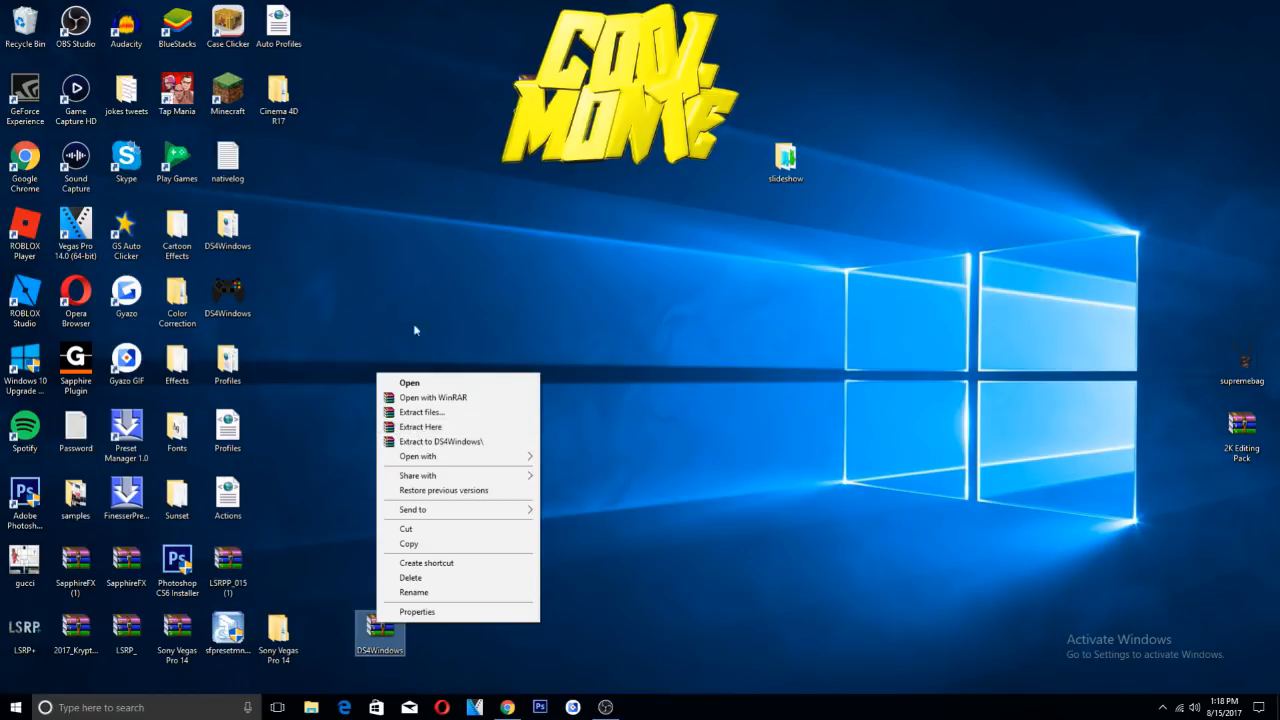
left_click(323, 343)
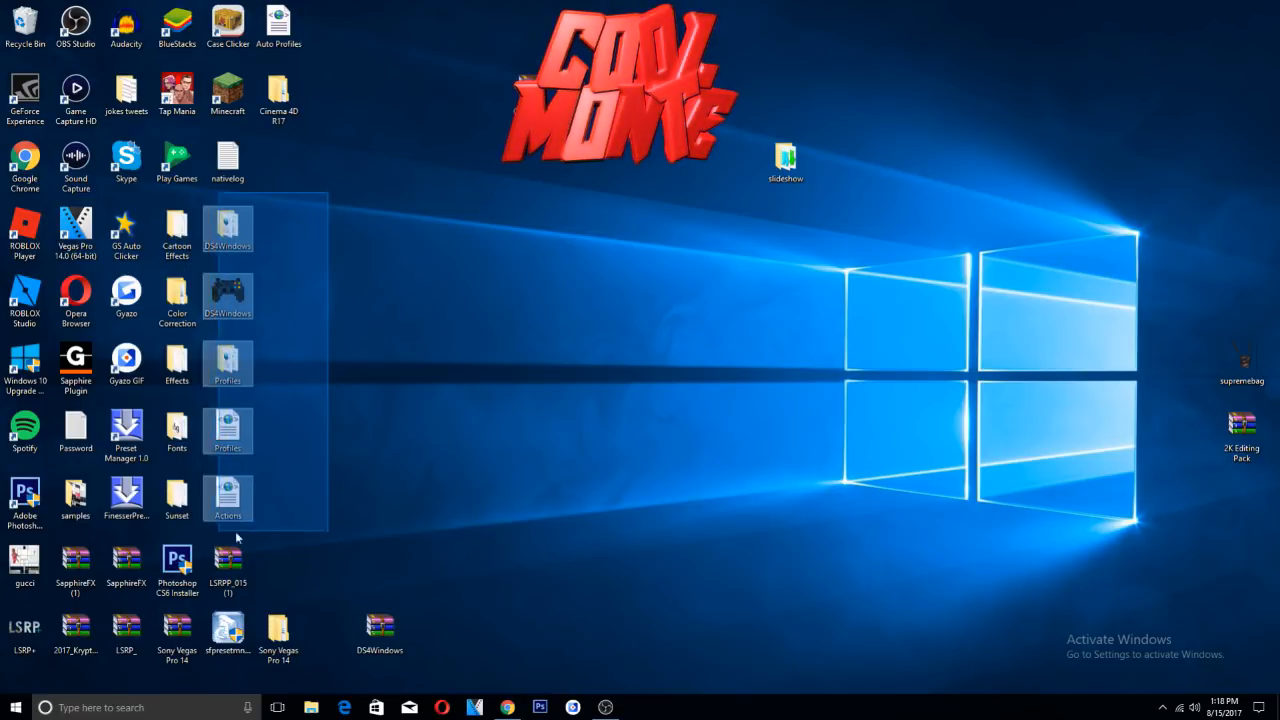
left_click(420, 430)
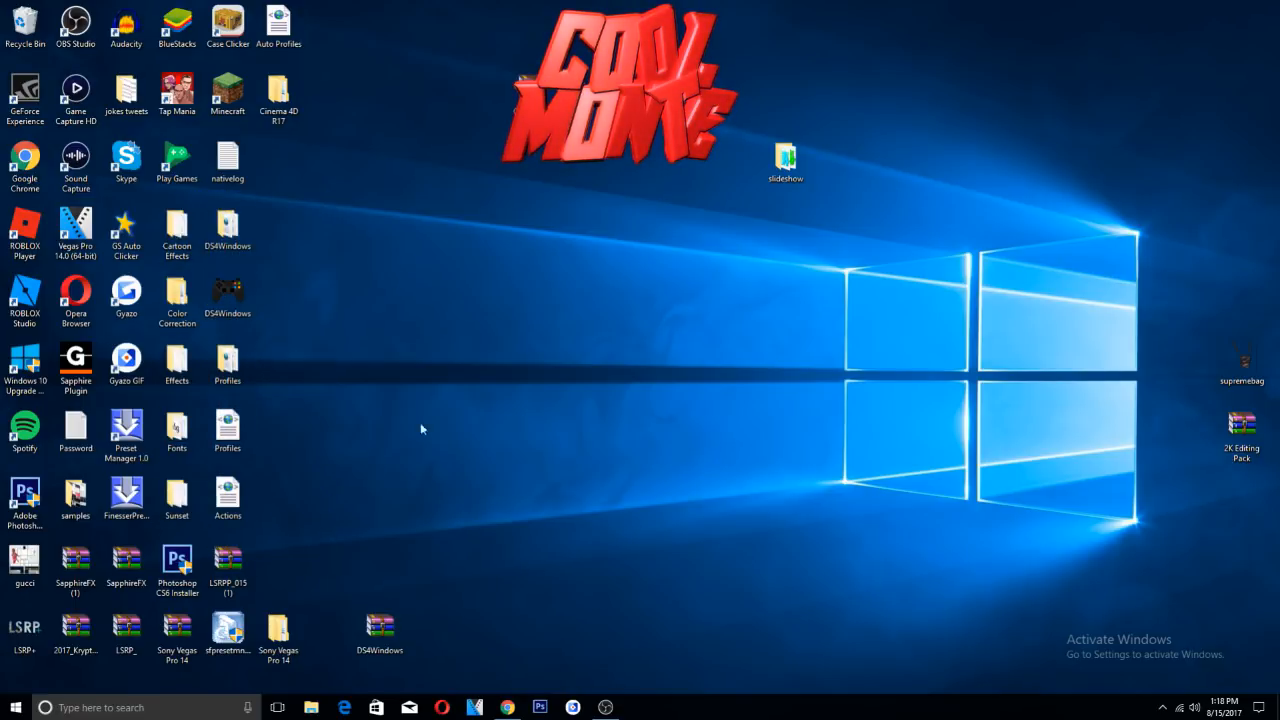
left_click(227, 230)
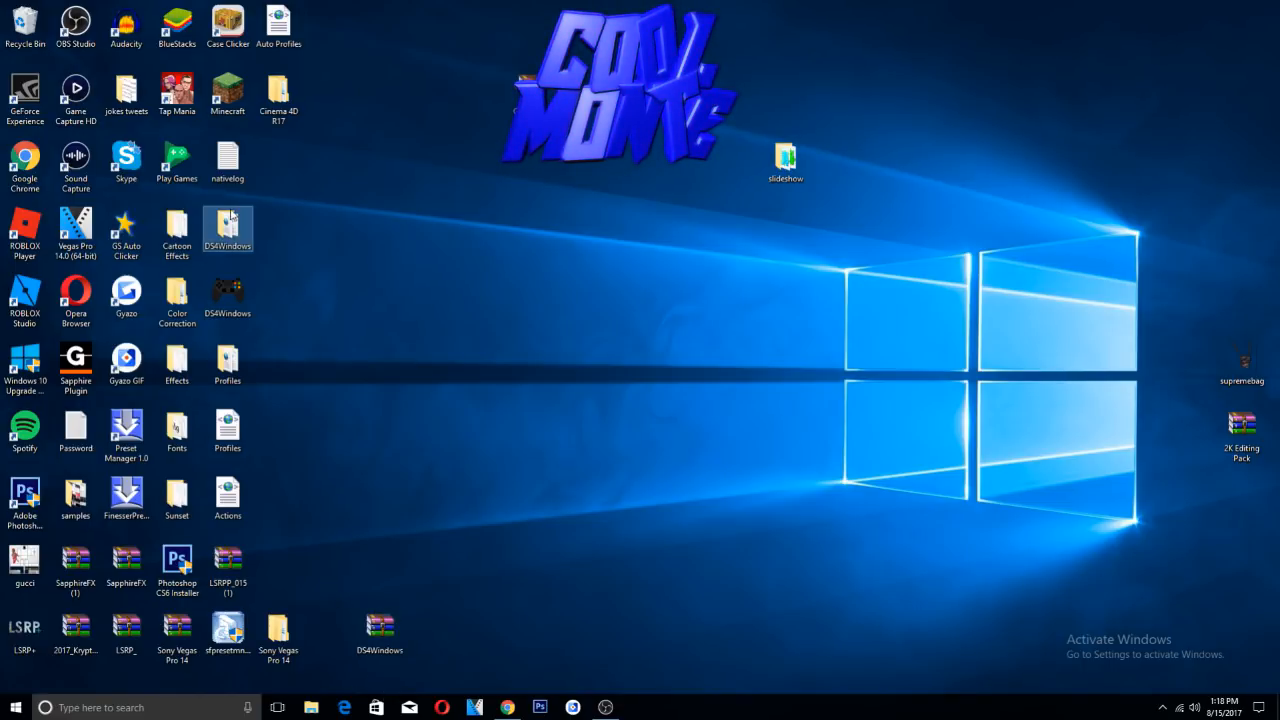
- Run DS4Updater from the DS4Windows folder, confirming DS4Windows is up to date
double_click(227, 230)
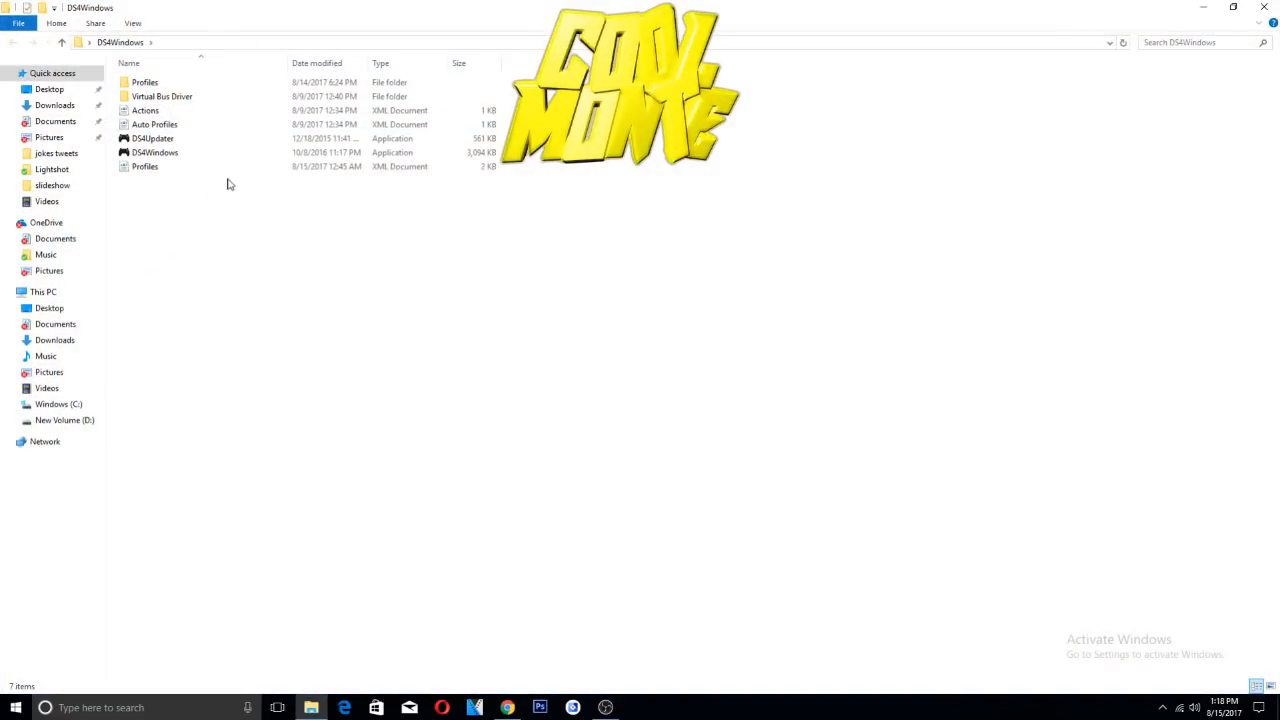
mouse_move(152, 138)
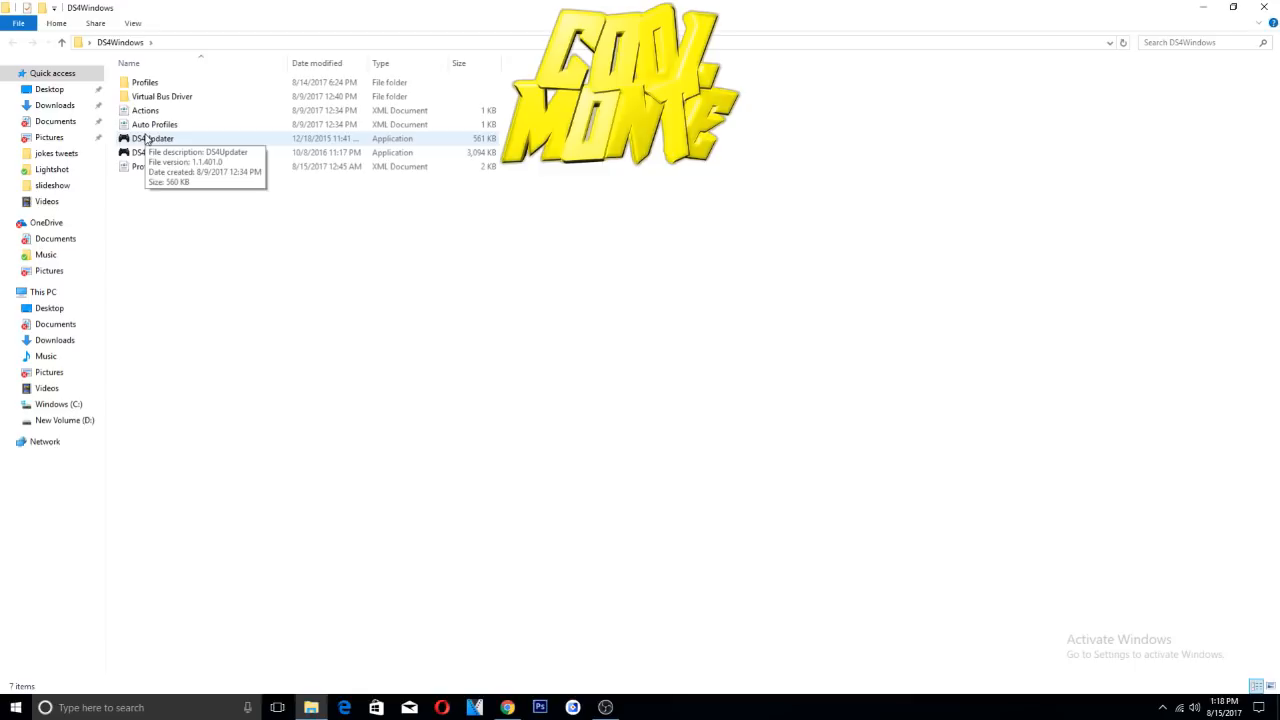
left_click(153, 138)
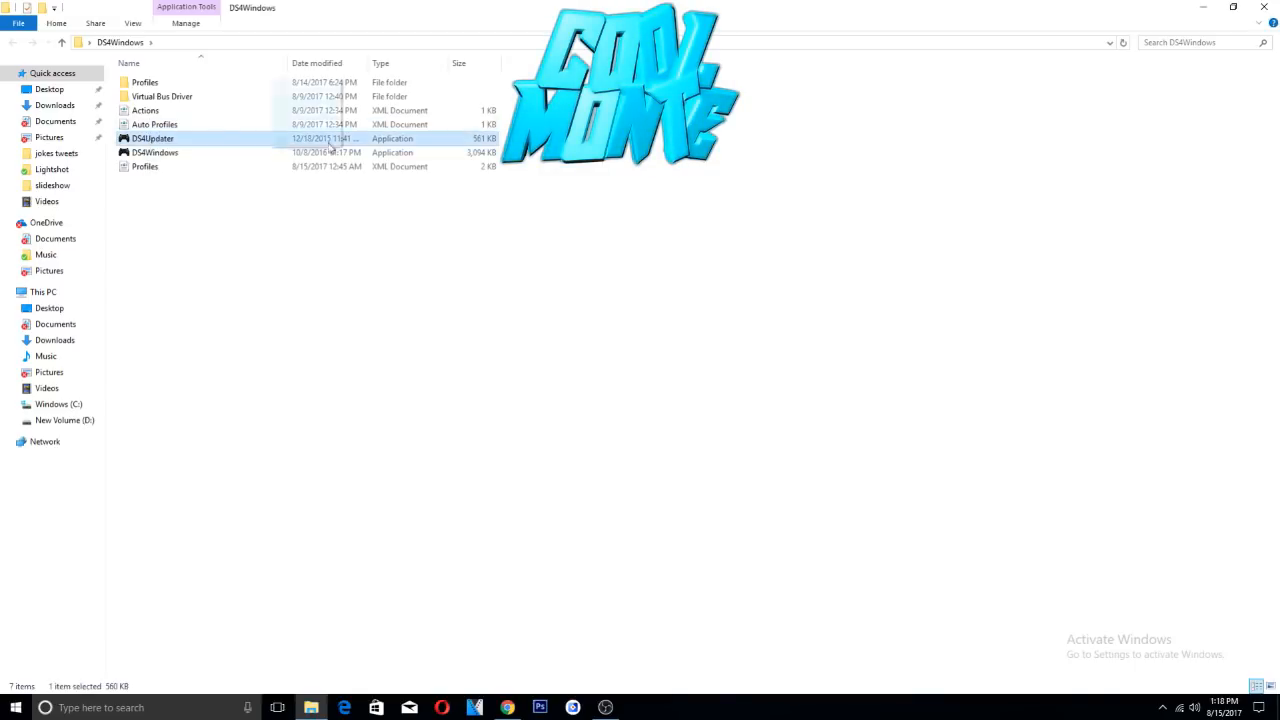
double_click(152, 138)
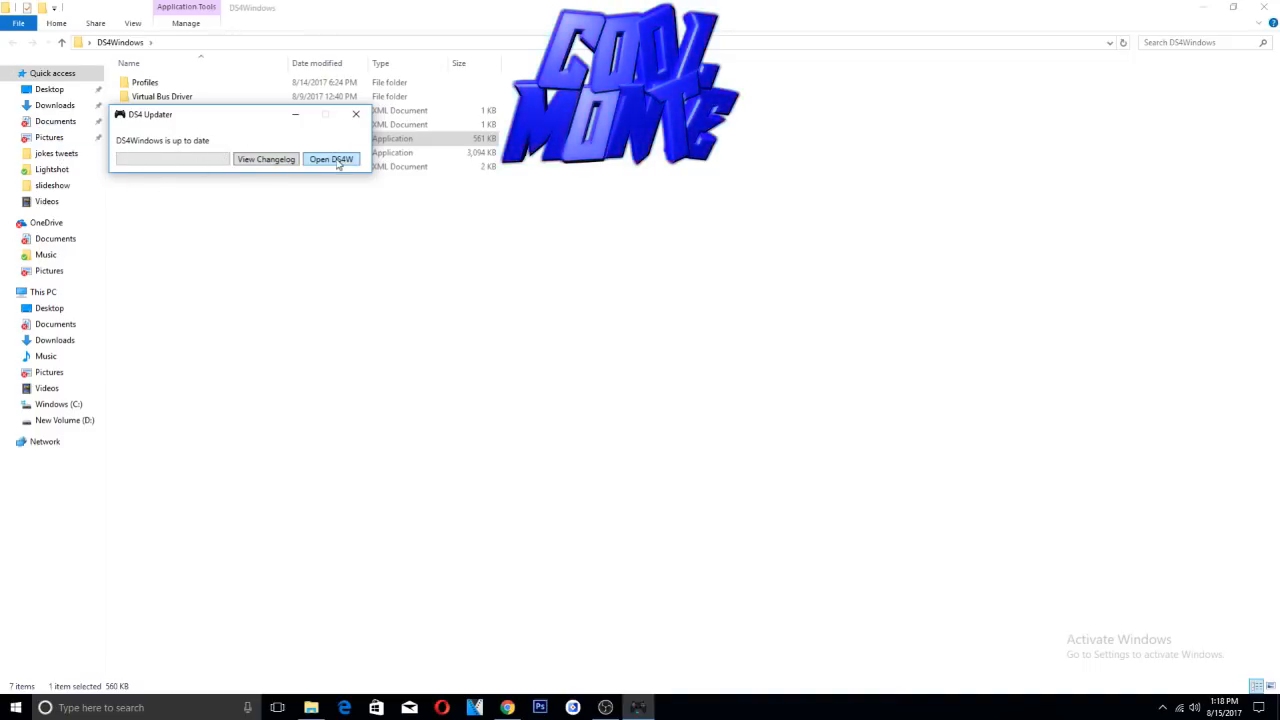
- Launch DS4Windows and view the controllers, Profiles, Log and Settings tabs
left_click(331, 159)
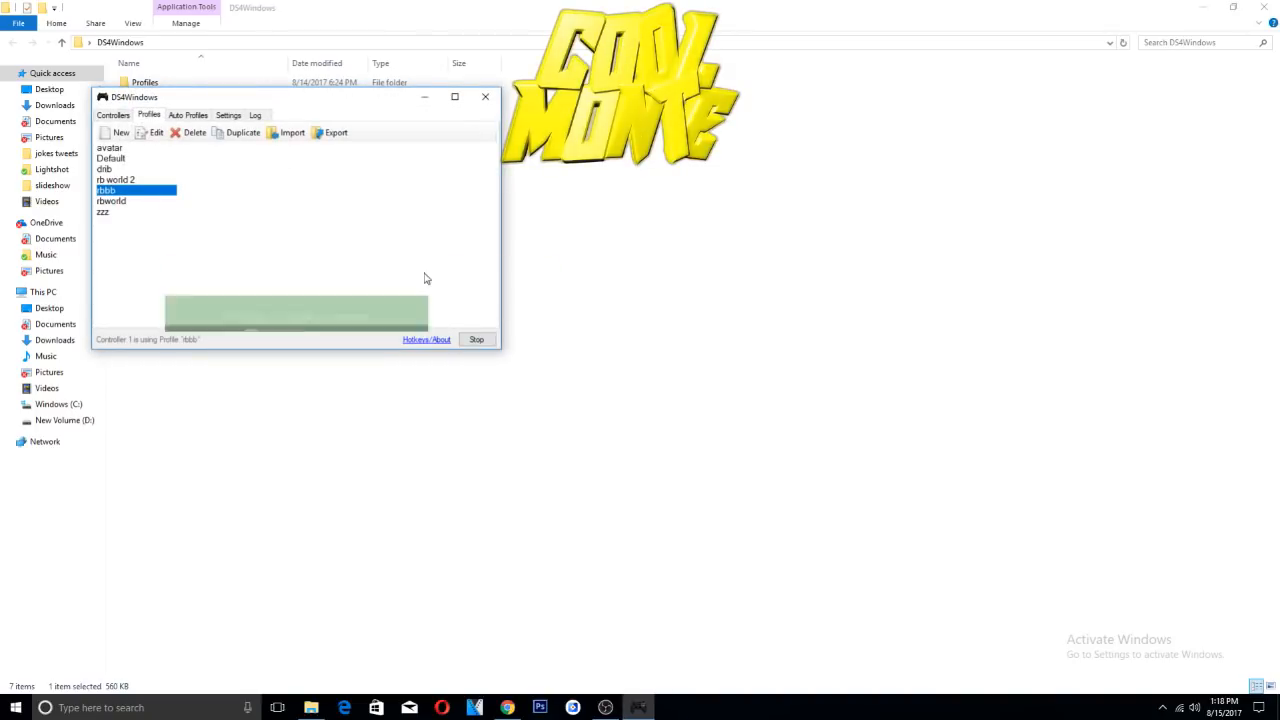
left_click(103, 212)
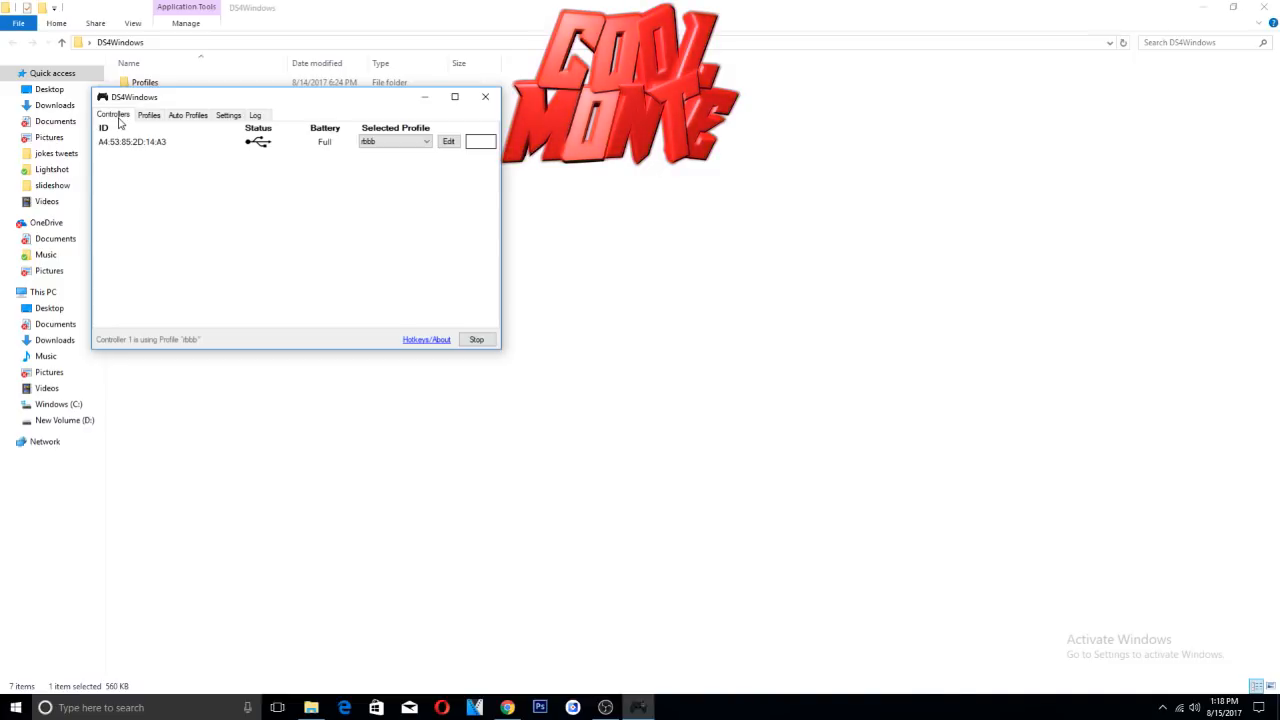
mouse_move(1060, 7)
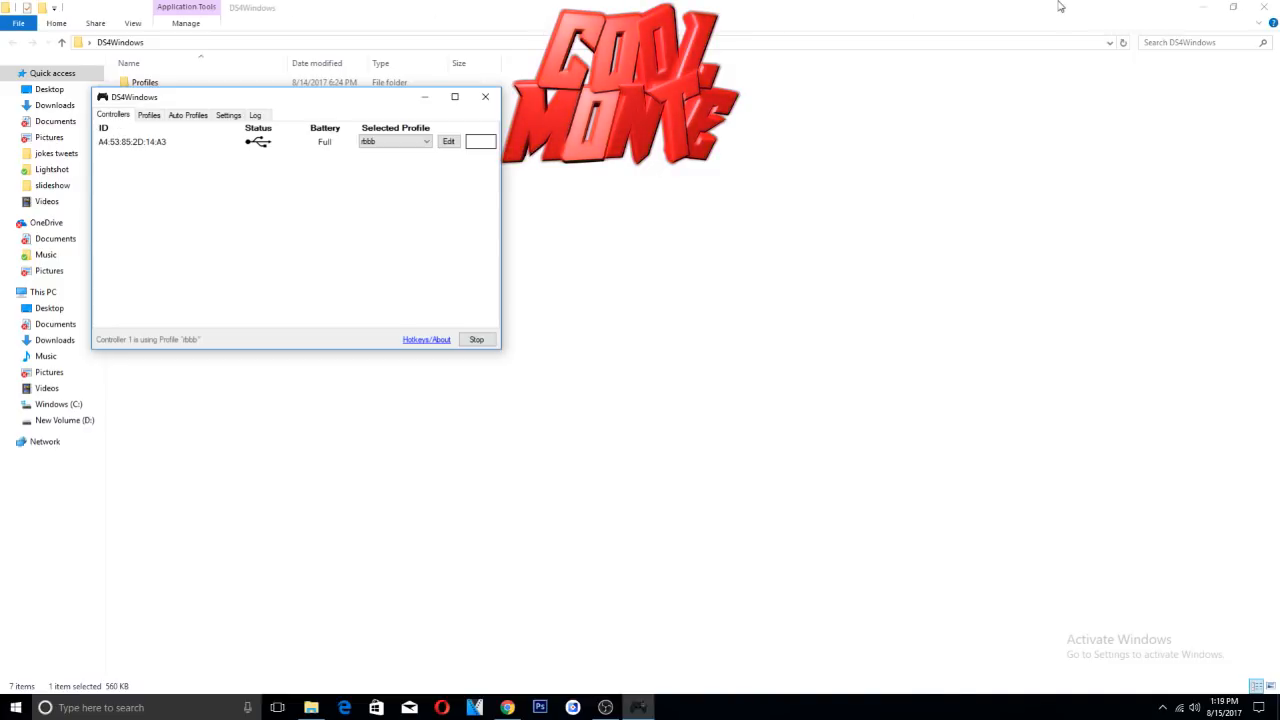
left_click(149, 114)
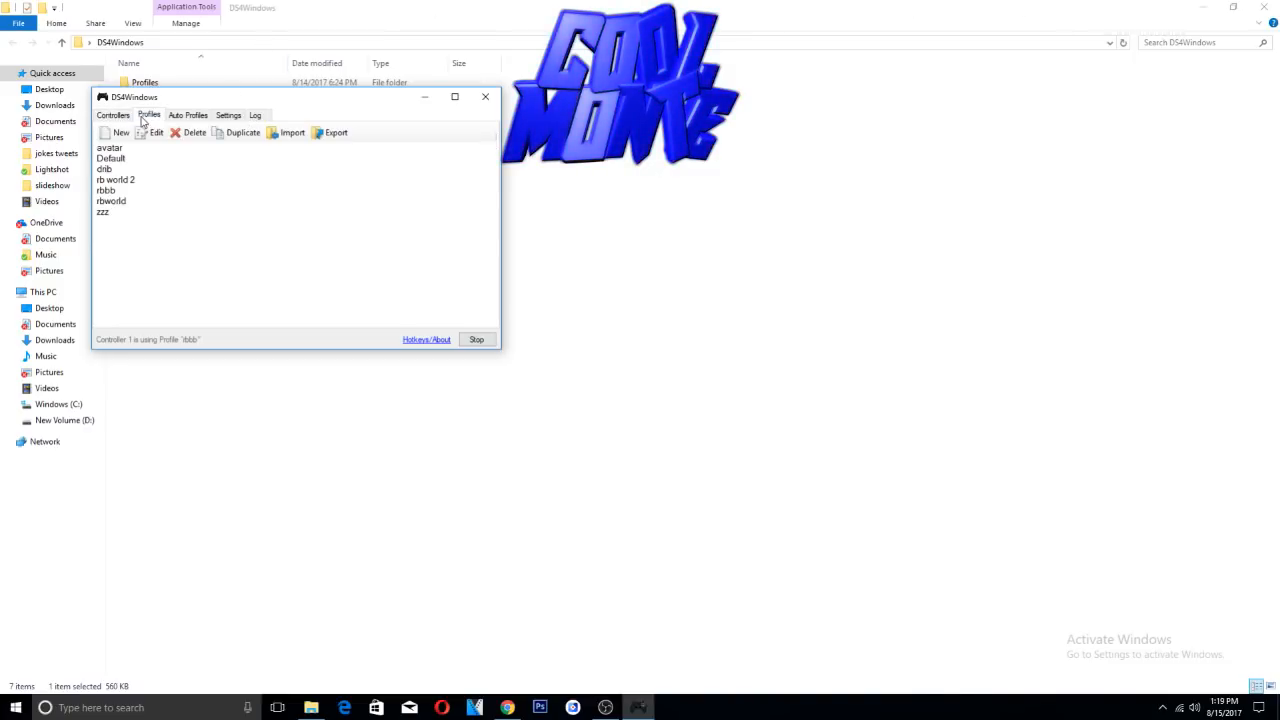
left_click(255, 115)
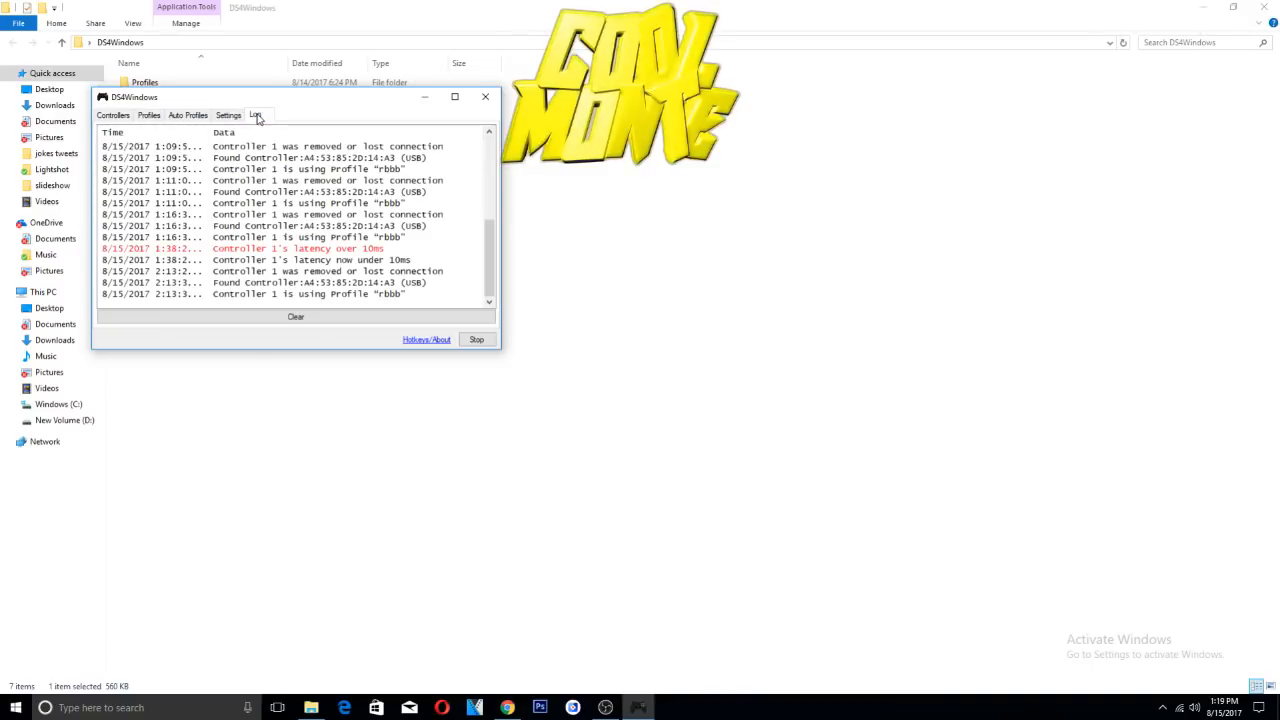
left_click(228, 115)
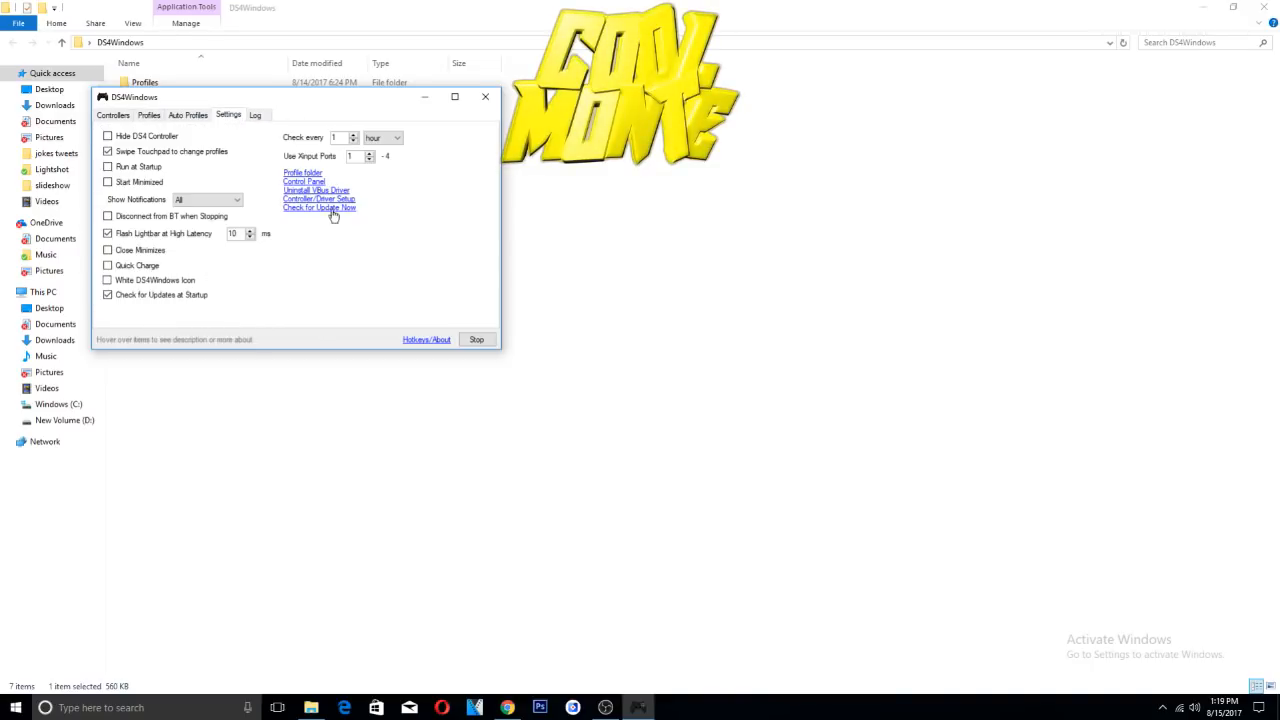
mouse_move(317, 190)
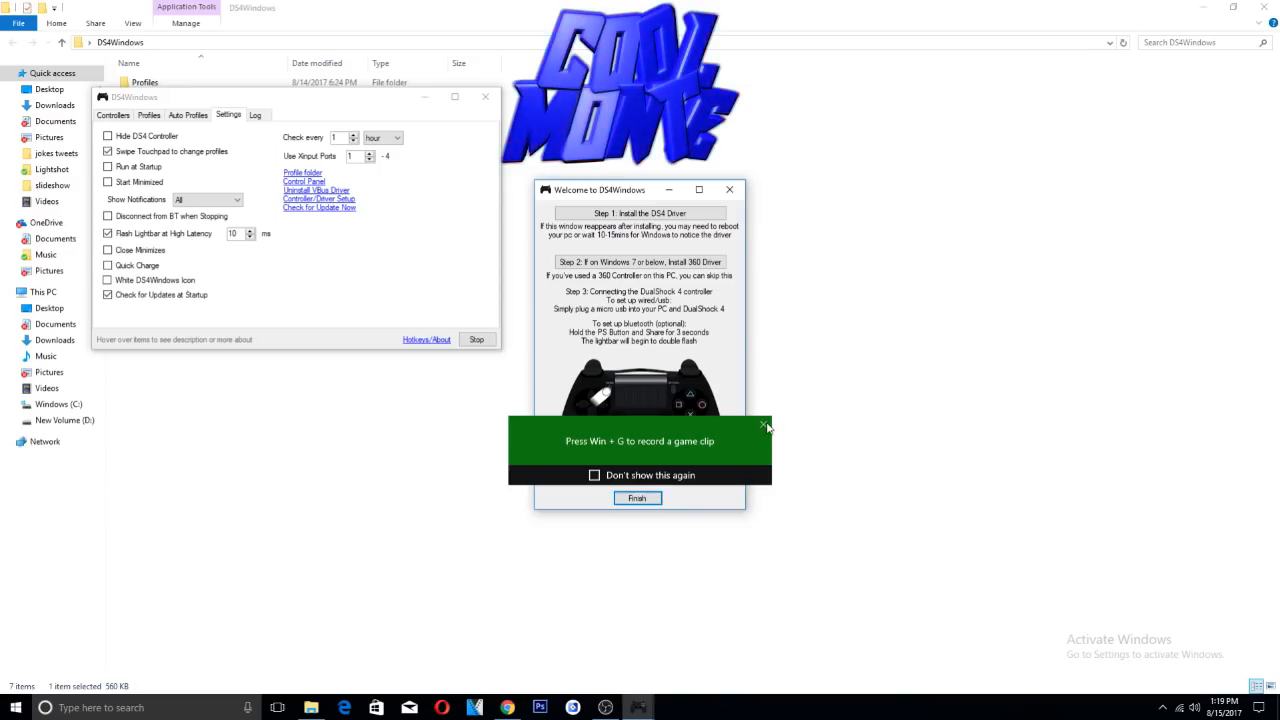
- Dismiss the Game Bar tip, read the driver setup Welcome steps, and click Finish
left_click(763, 426)
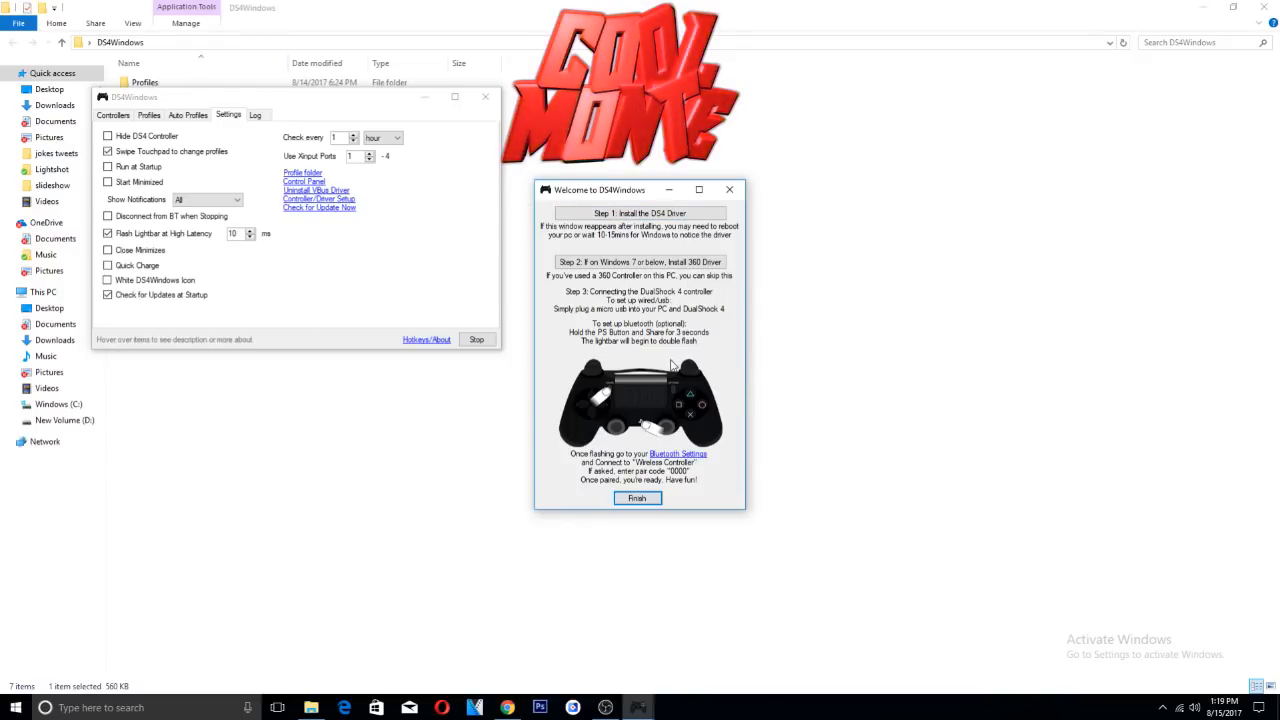
mouse_move(665, 372)
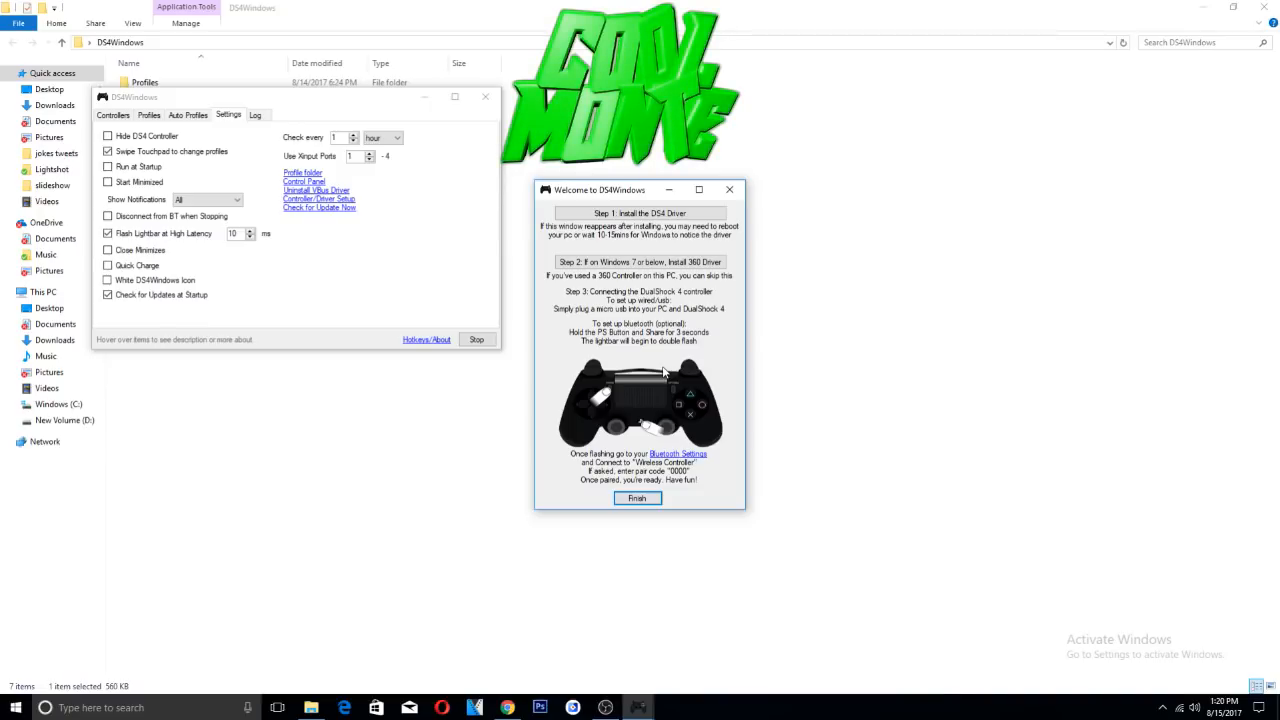
left_click(637, 498)
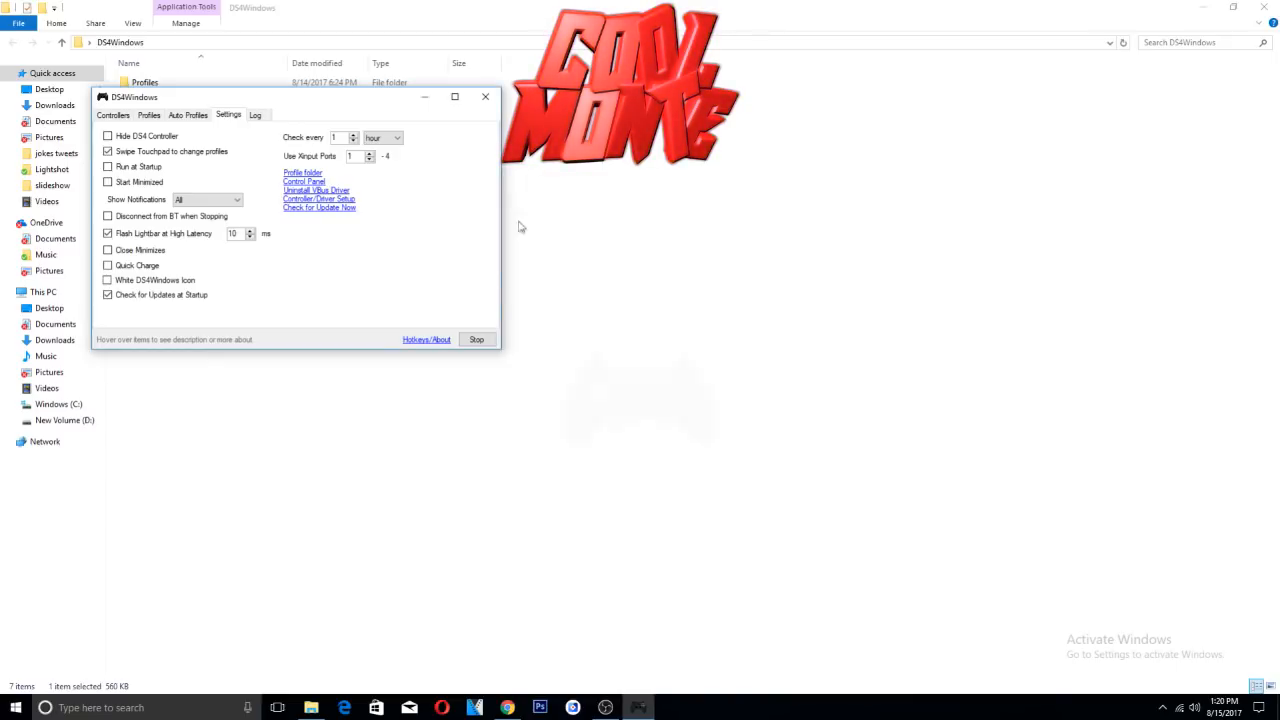
- View Auto Profiles, then select the rbworld and Default profiles in the Profiles list
left_click(149, 115)
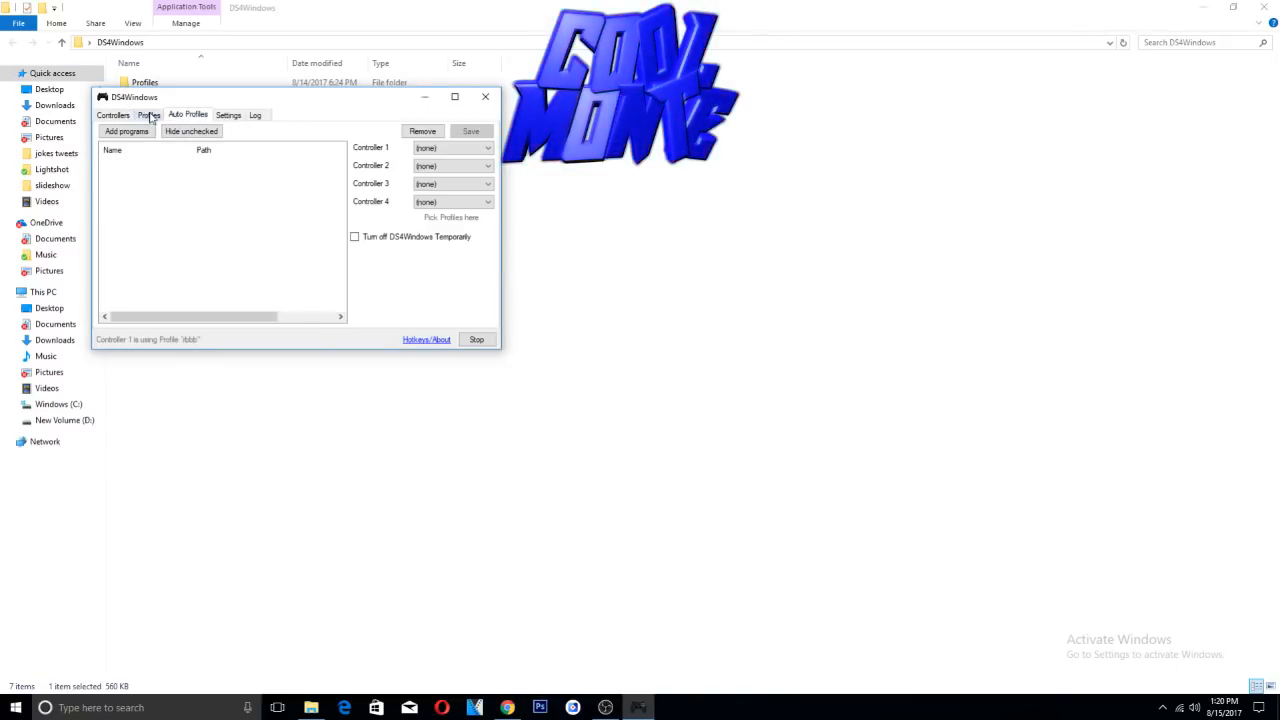
left_click(148, 114)
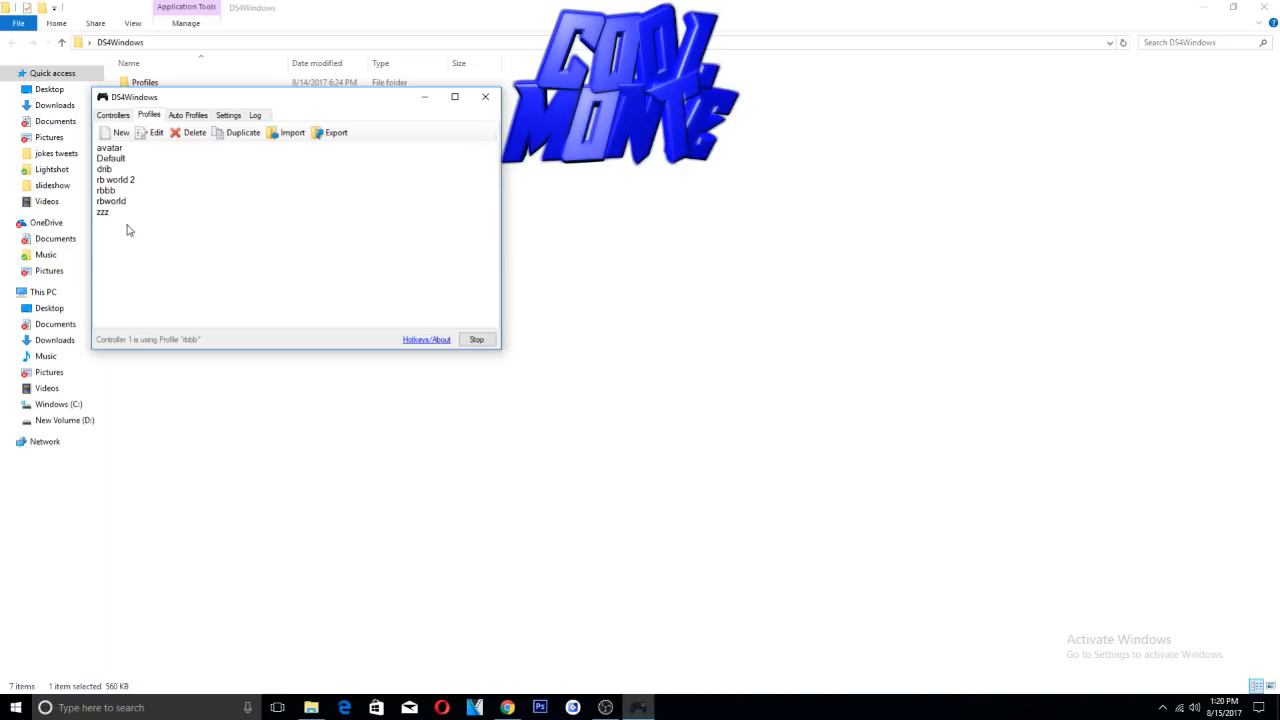
left_click(111, 201)
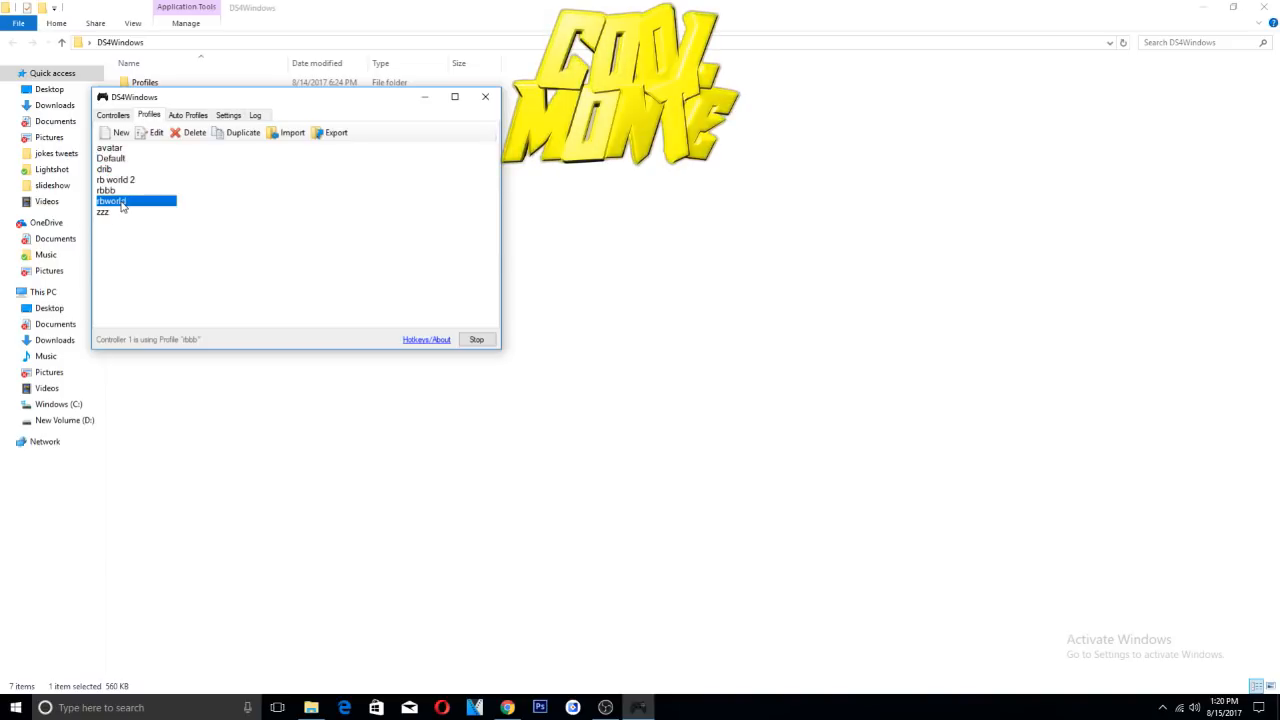
left_click(110, 158)
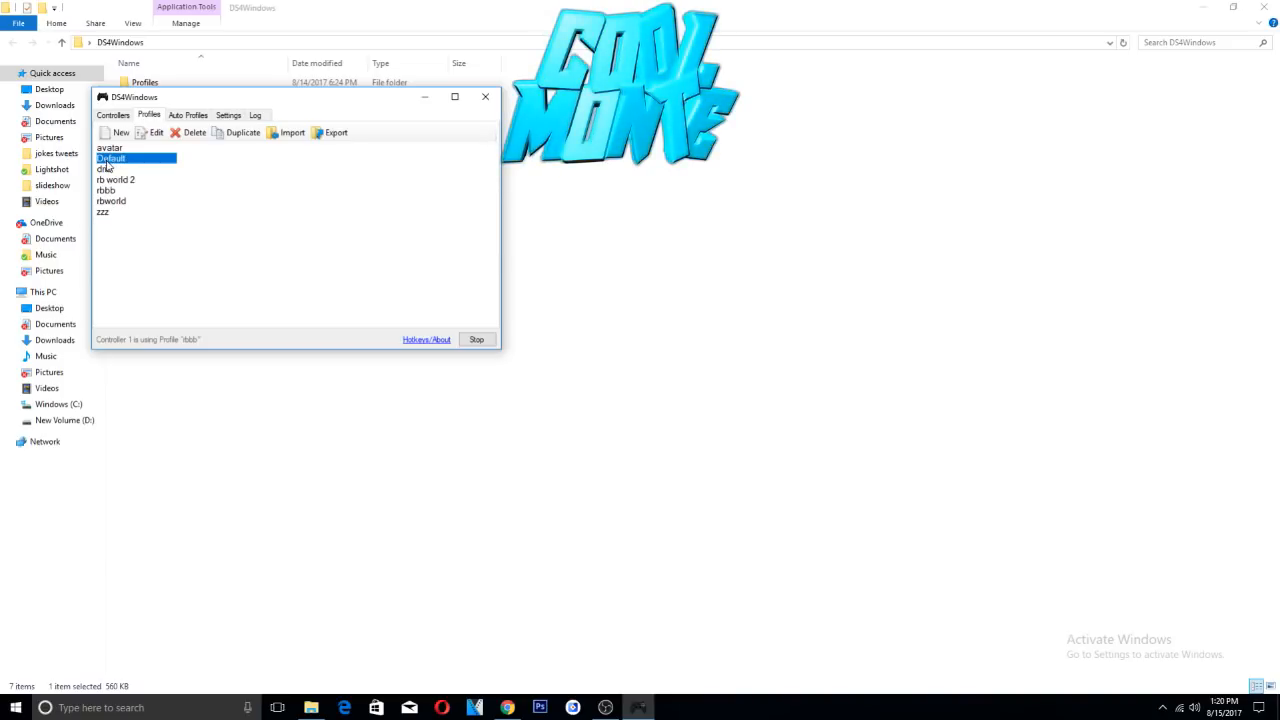
left_click(111, 201)
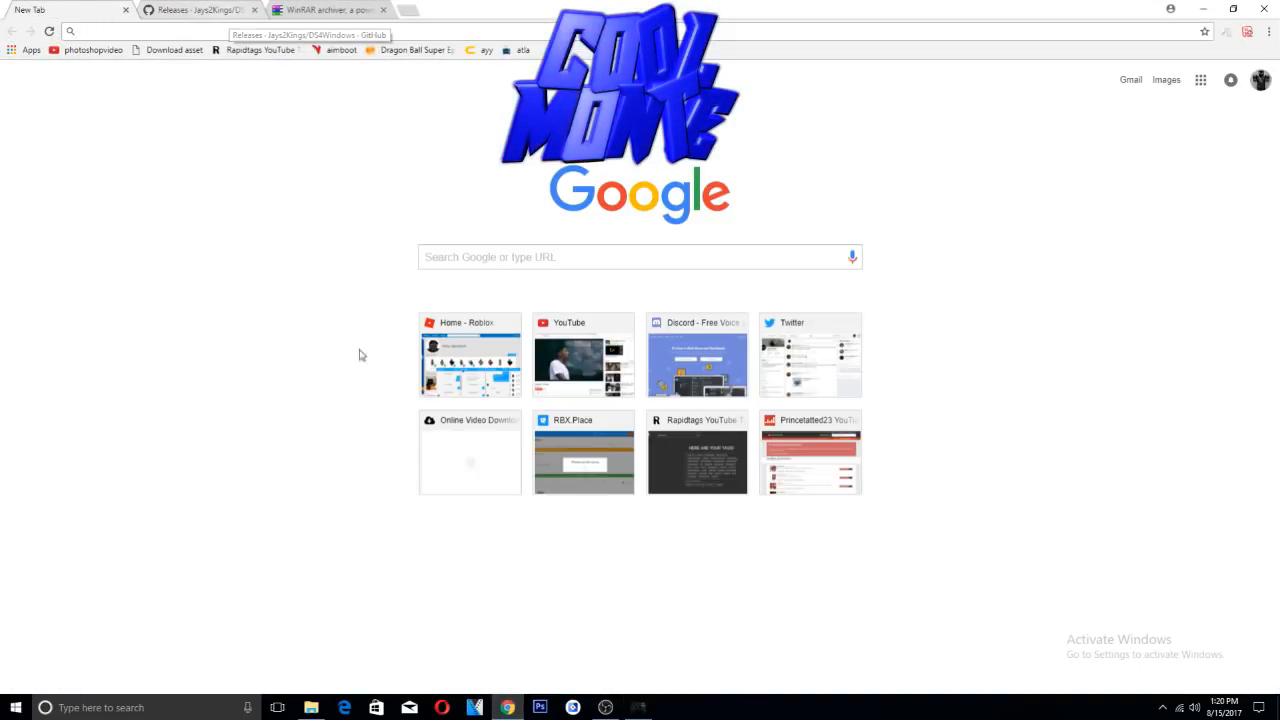
- Create and save a 'tutorial' profile mapping Square to B Button, then verify it is listed
left_click(637, 707)
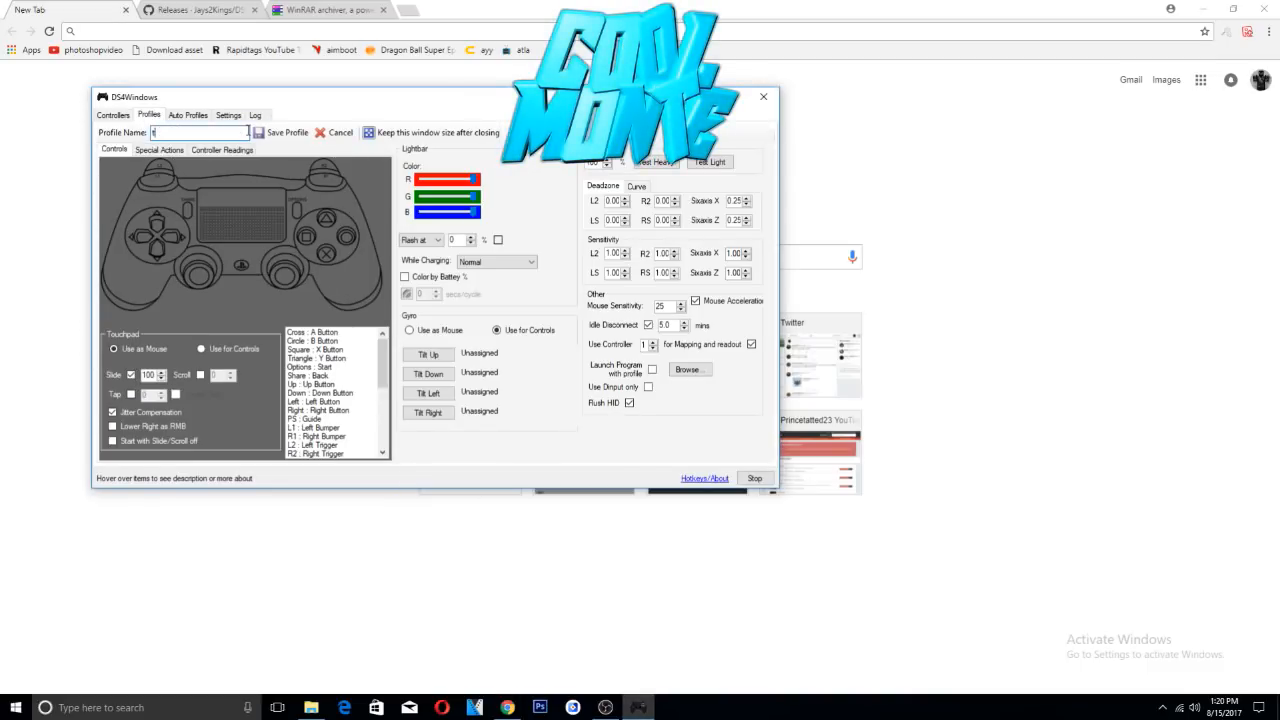
type("tutorial")
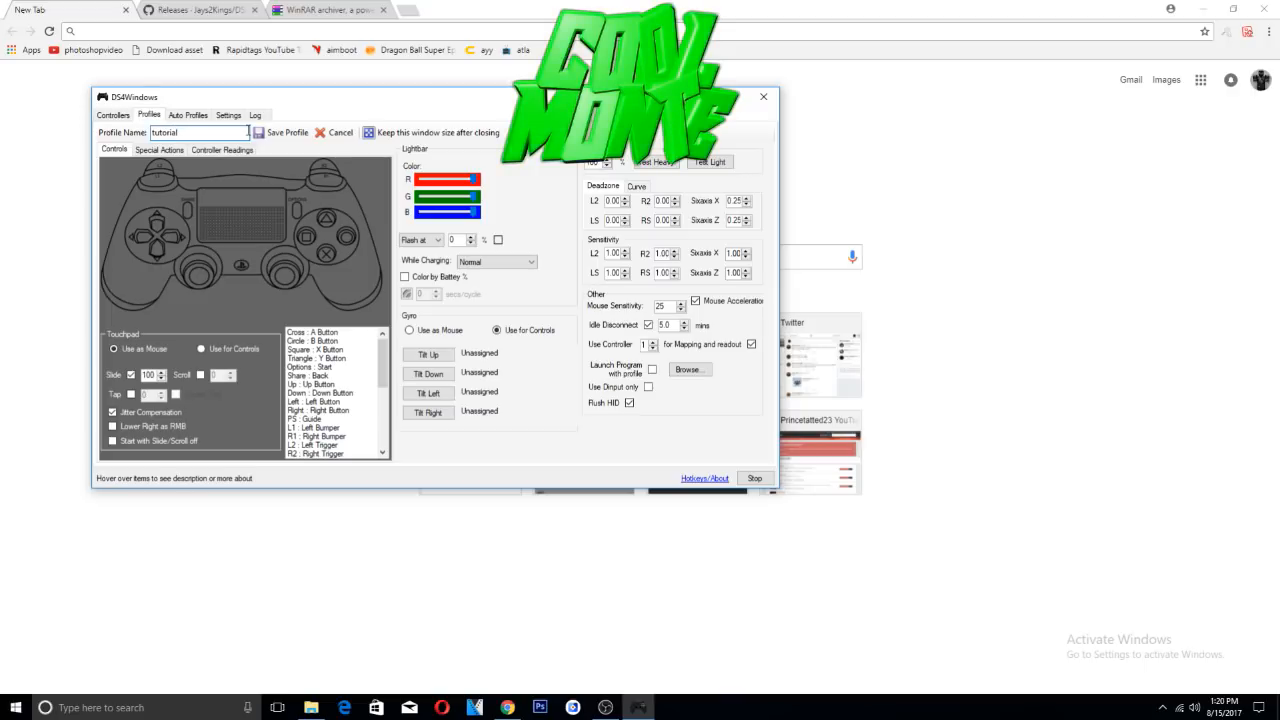
scroll("down", 3)
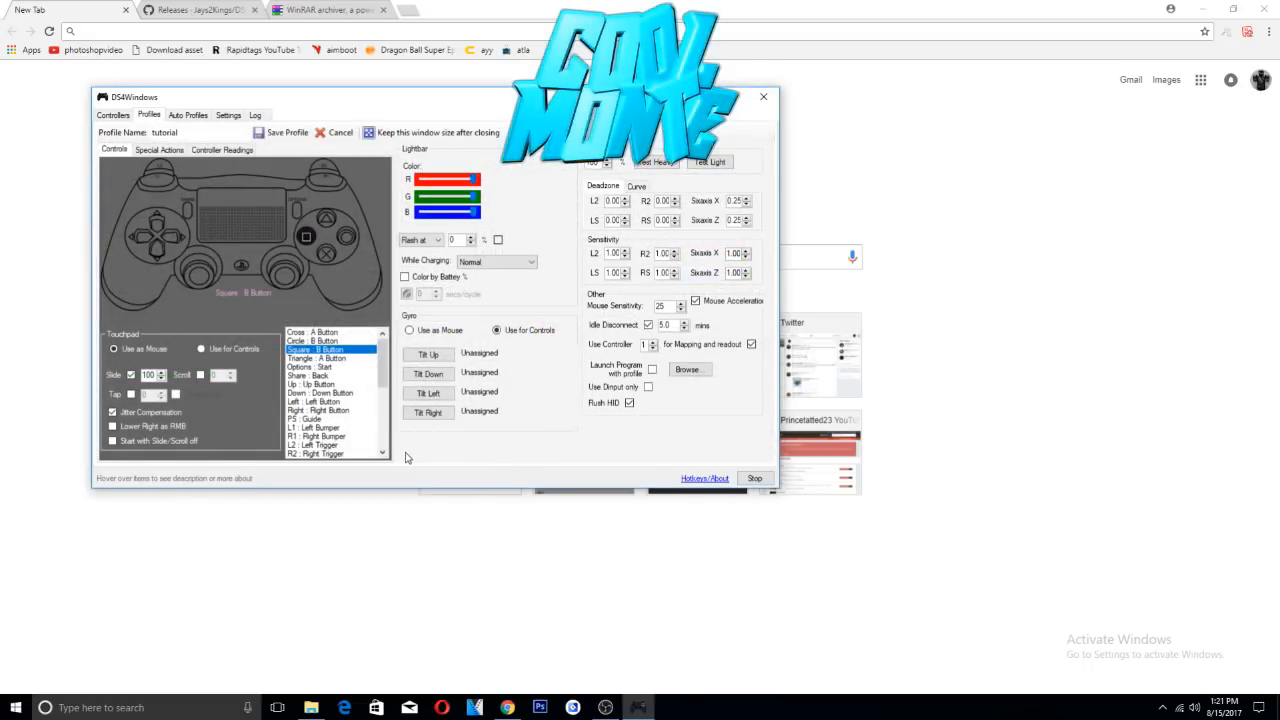
mouse_move(363, 461)
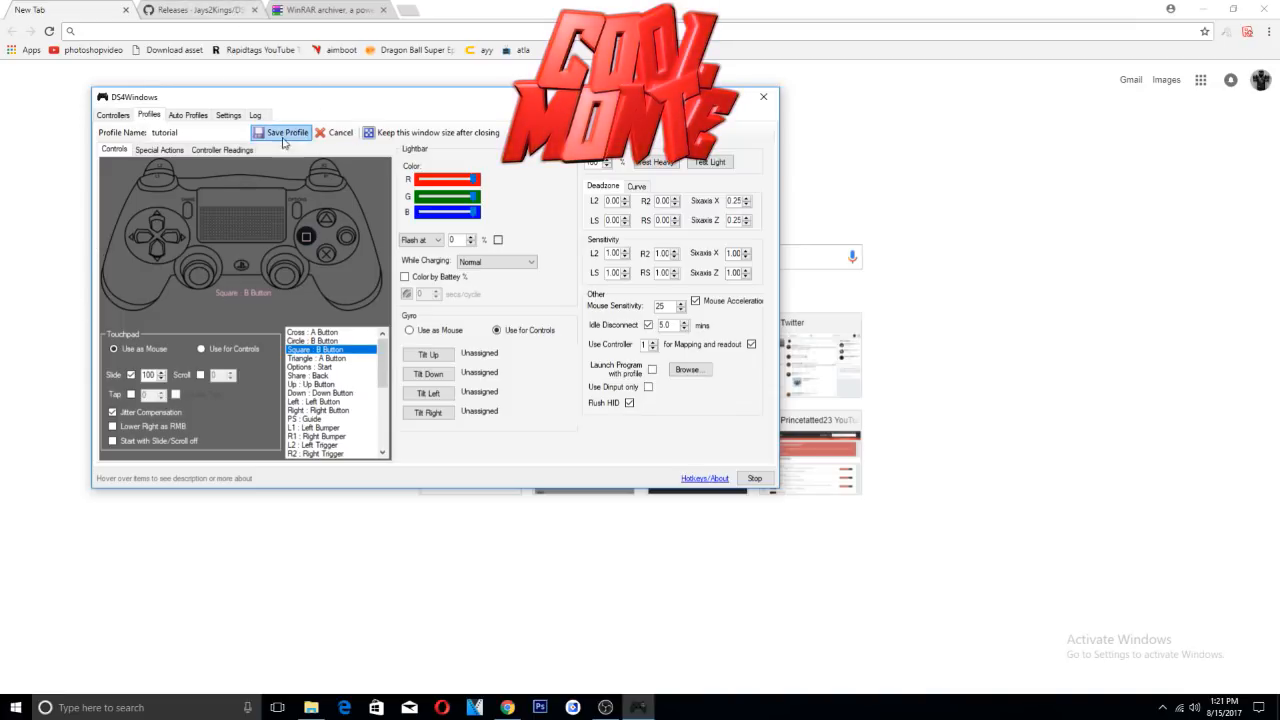
left_click(287, 132)
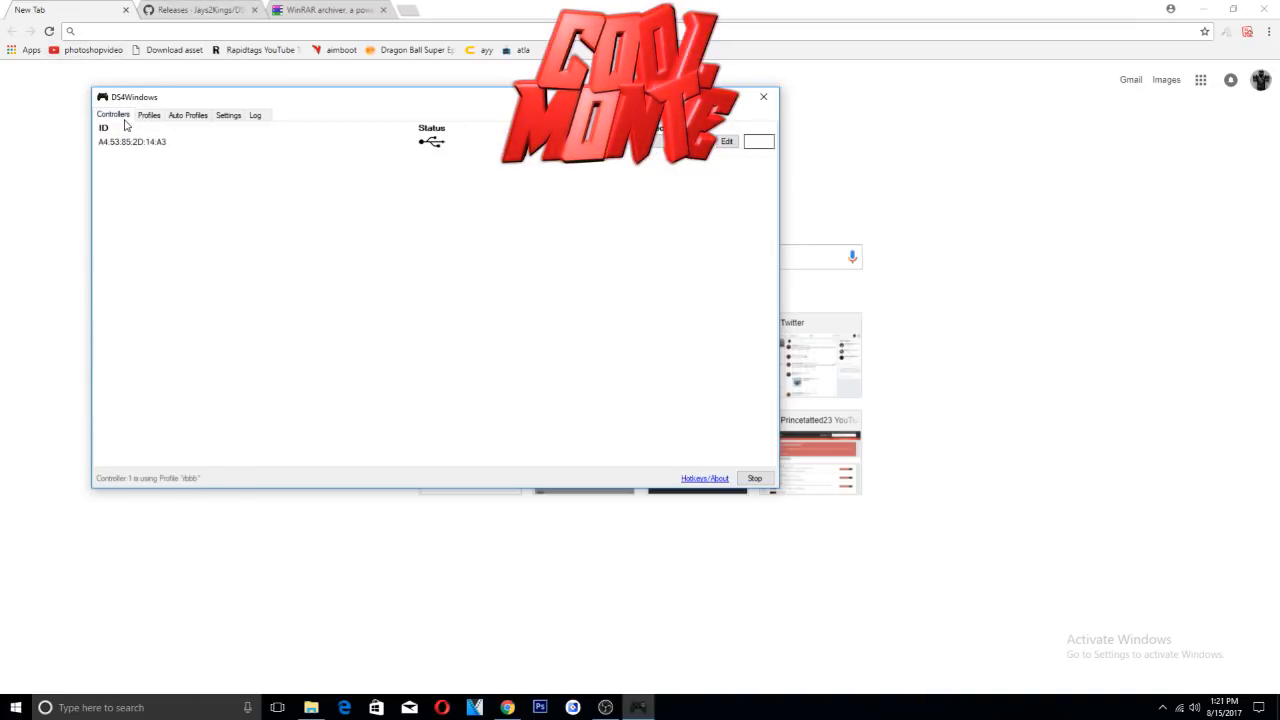
mouse_move(294, 153)
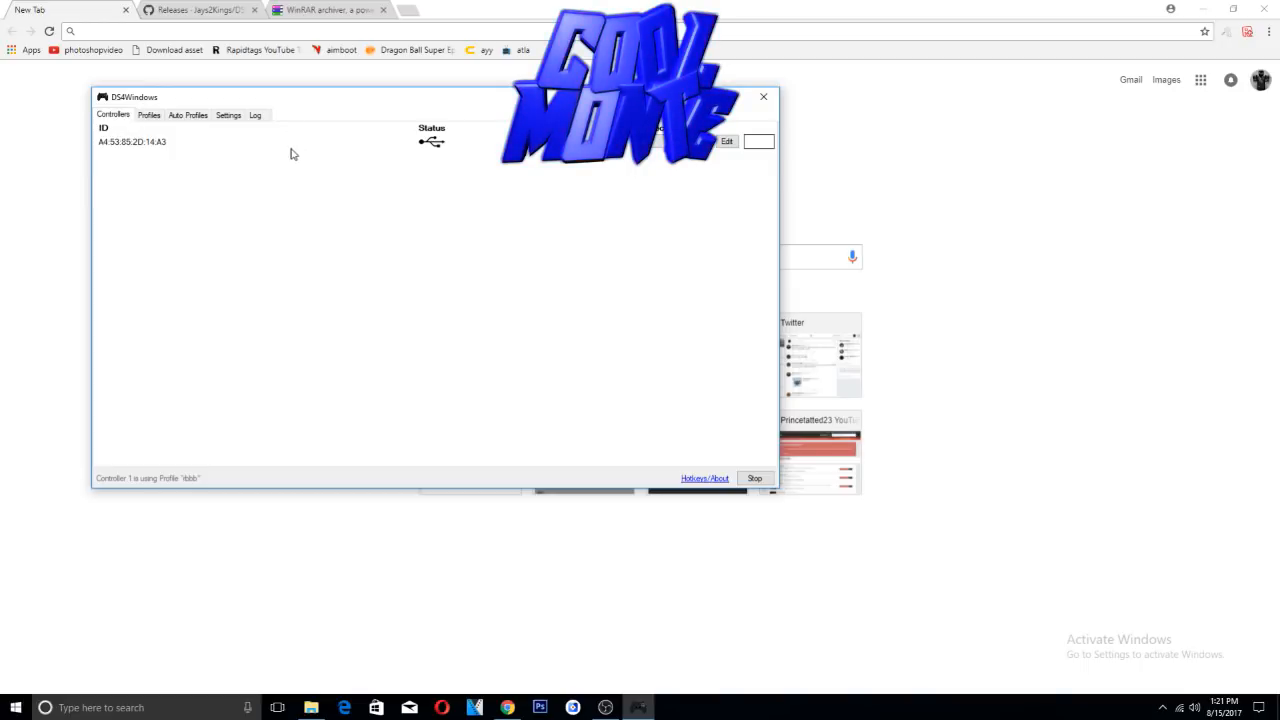
mouse_move(583, 170)
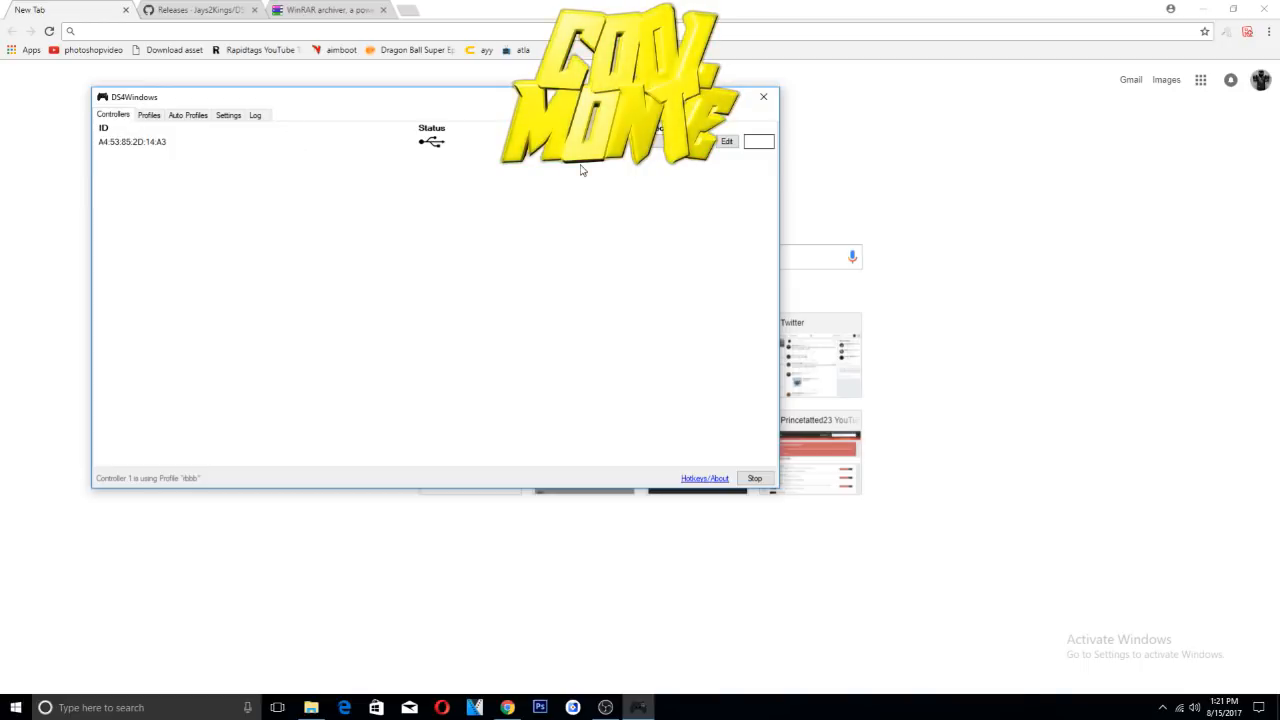
left_click(148, 114)
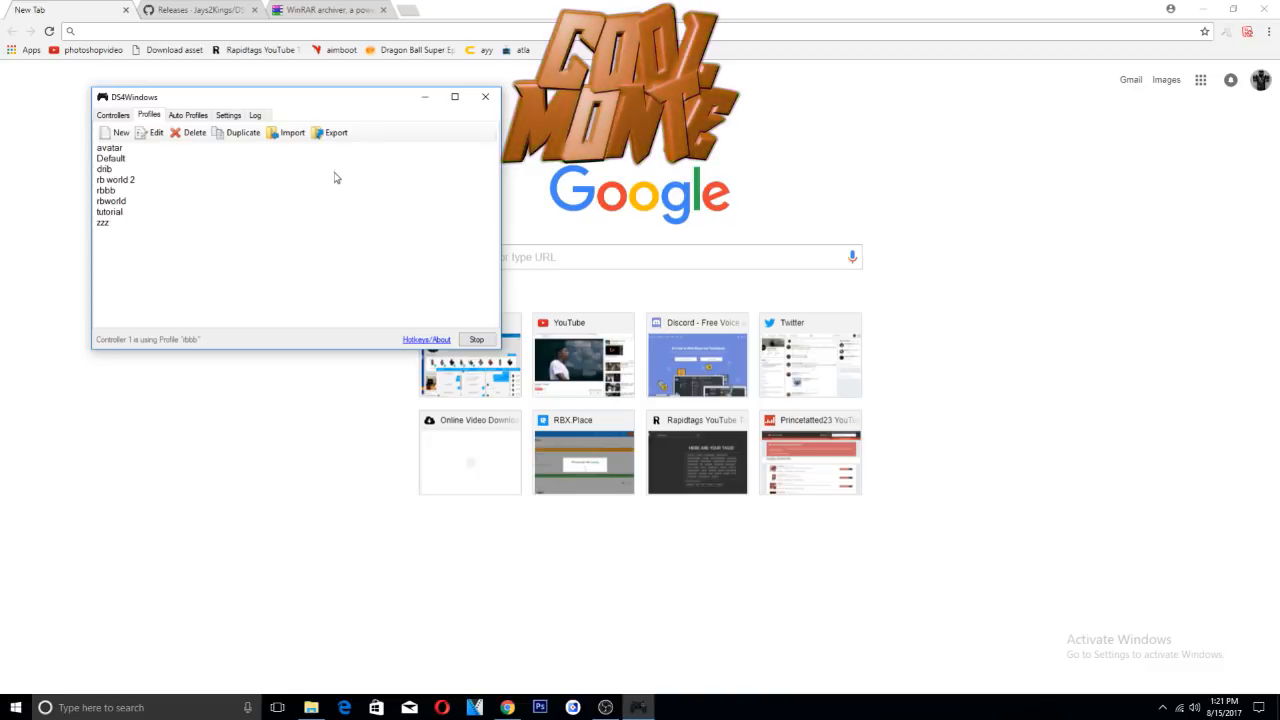
mouse_move(350, 227)
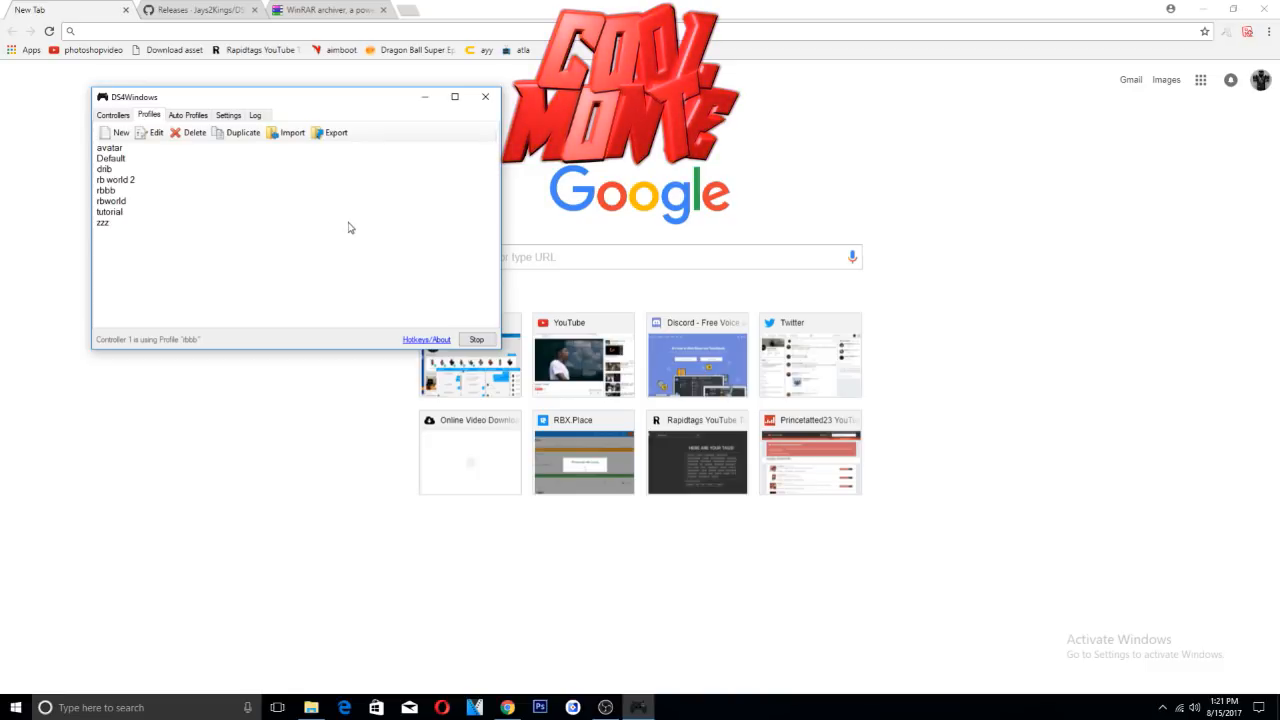